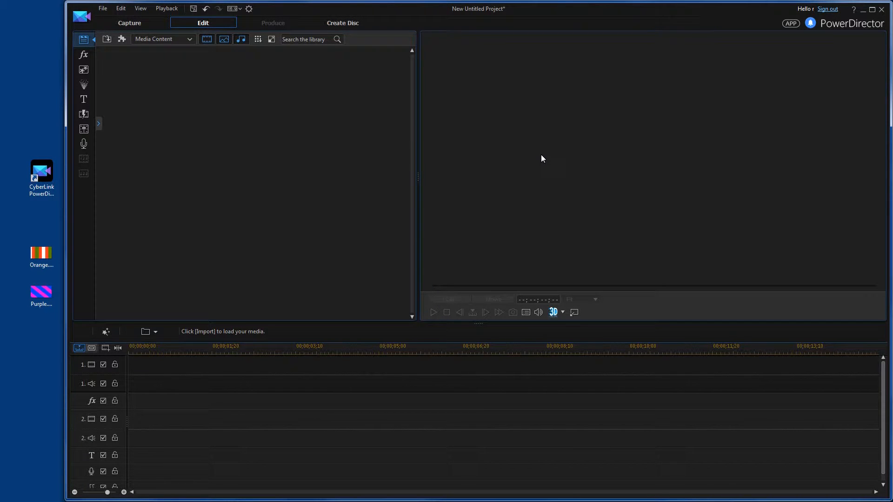
{"action": "mouse_move", "coordinate": [210, 178]}
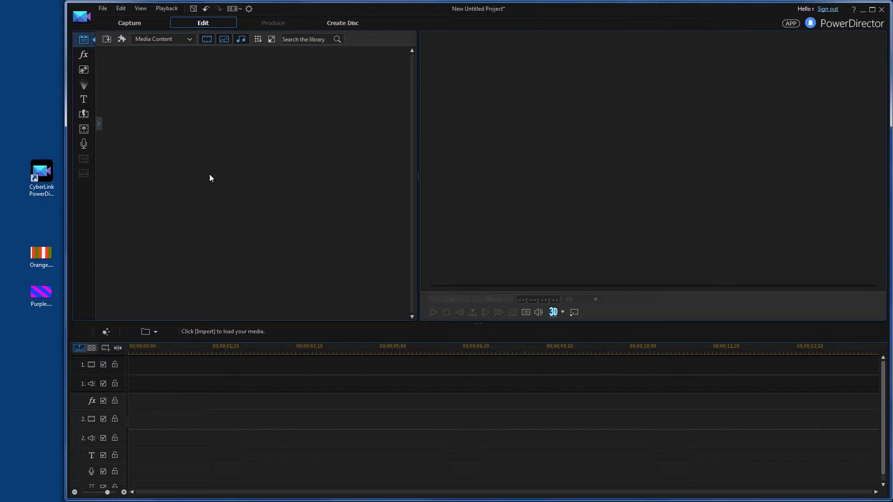
{"action": "mouse_move", "coordinate": [59, 223]}
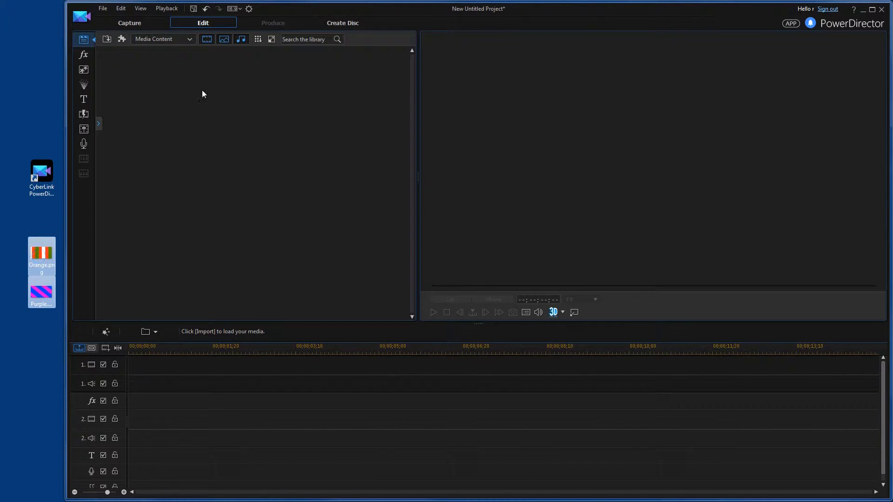
Step: Bring Orange.png and Purple.png from the desktop into the Media Room library
{"action": "left_click", "coordinate": [212, 70]}
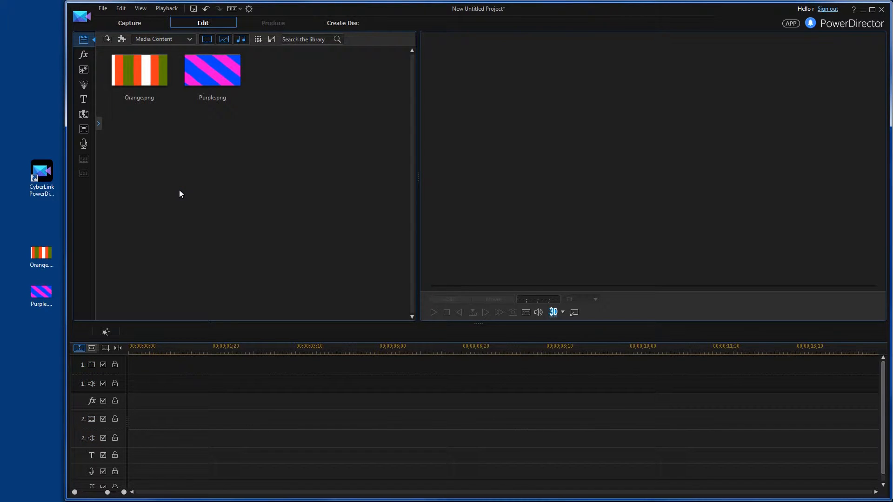
{"action": "mouse_move", "coordinate": [176, 190]}
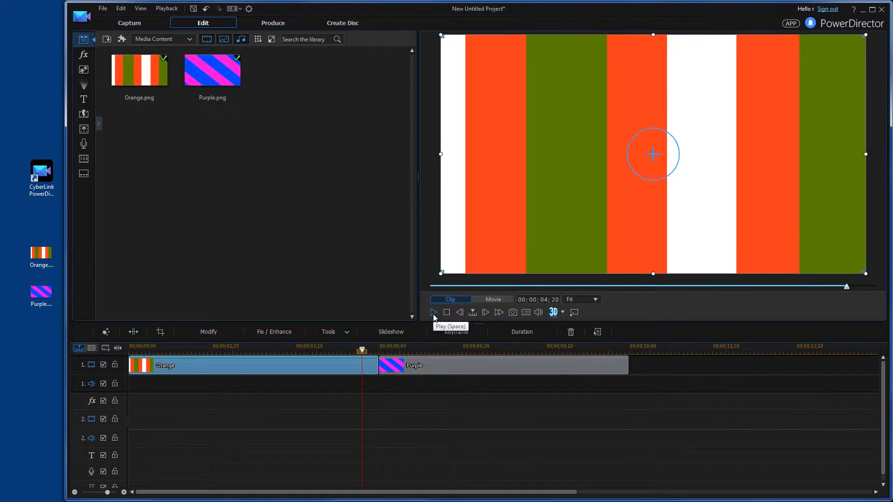
{"action": "left_click", "coordinate": [433, 312]}
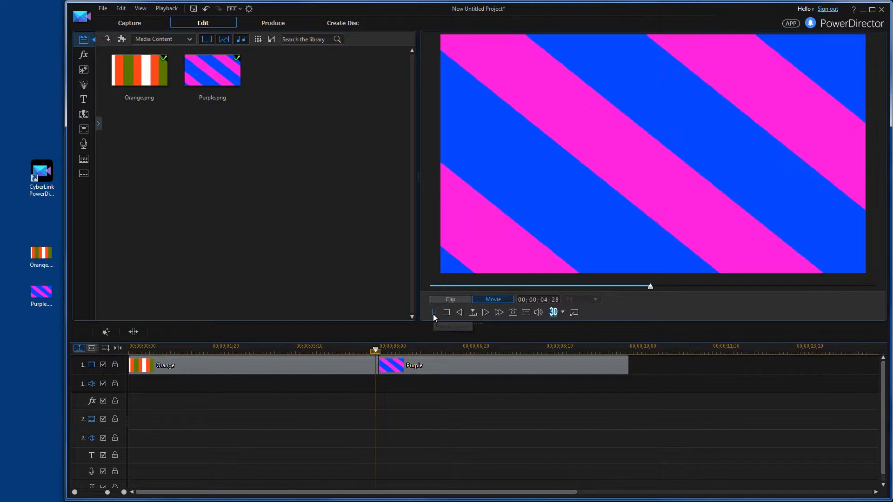
{"action": "left_click", "coordinate": [433, 312]}
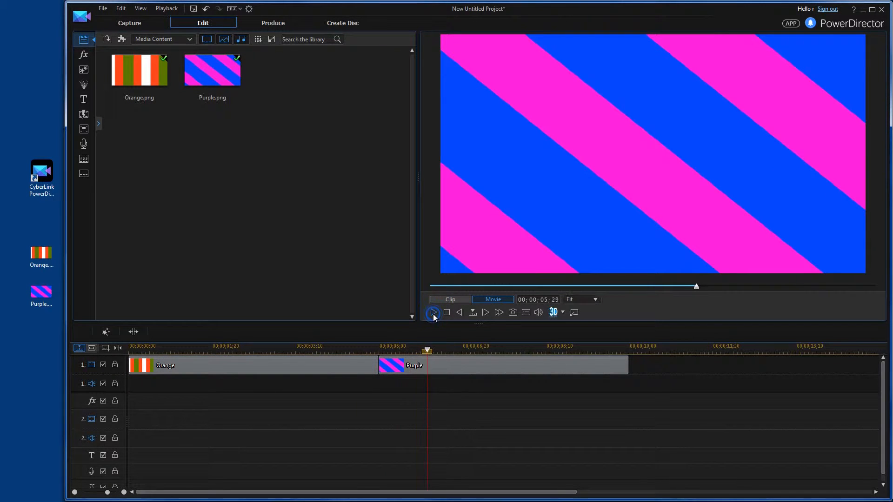
{"action": "mouse_move", "coordinate": [432, 312]}
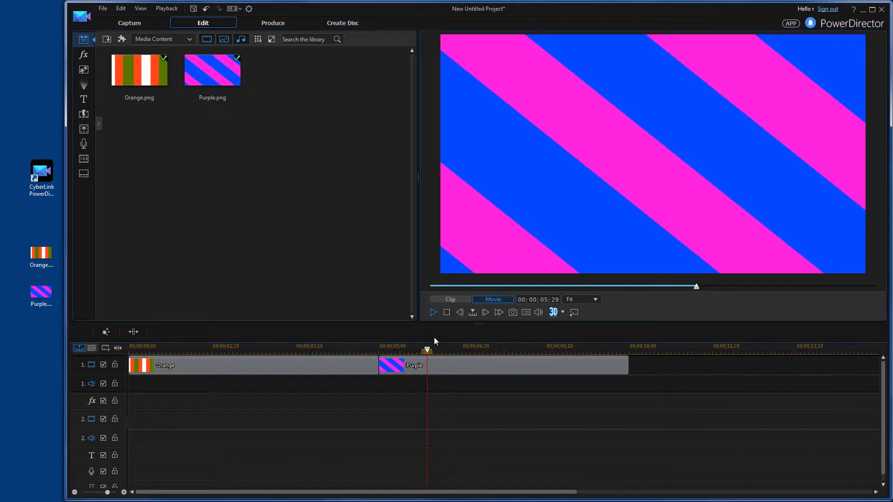
{"action": "mouse_move", "coordinate": [440, 385]}
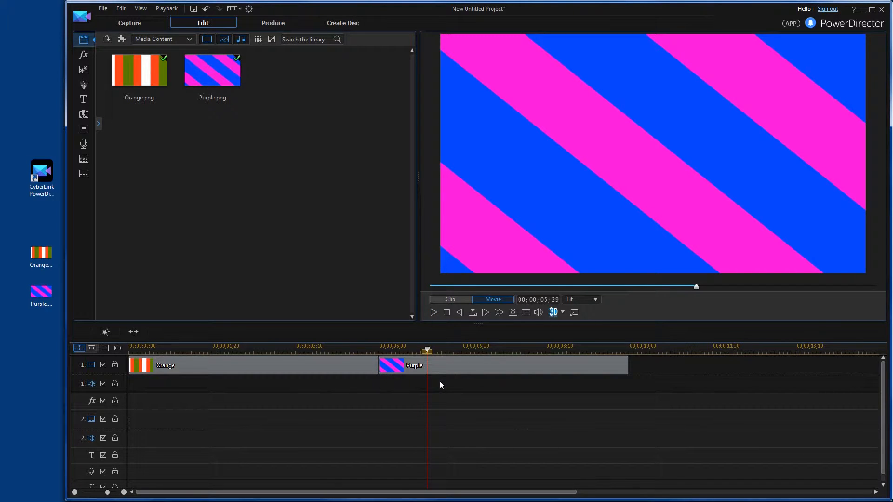
{"action": "mouse_move", "coordinate": [448, 369]}
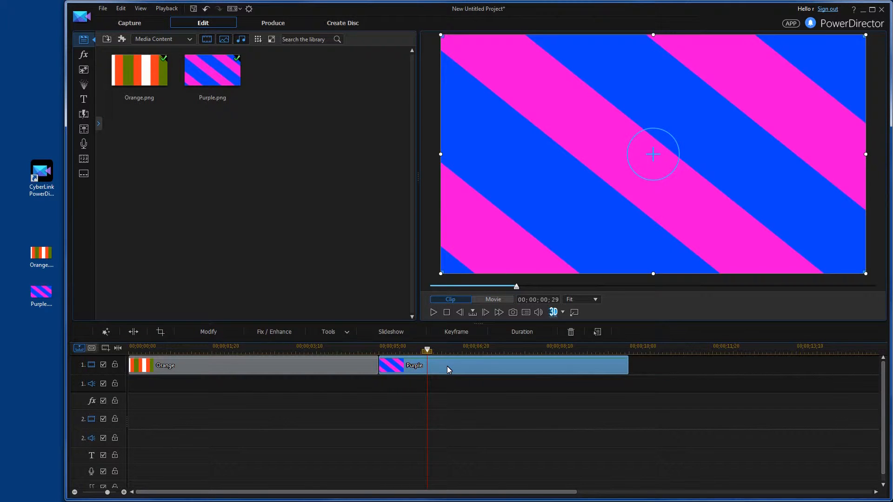
{"action": "mouse_move", "coordinate": [392, 372]}
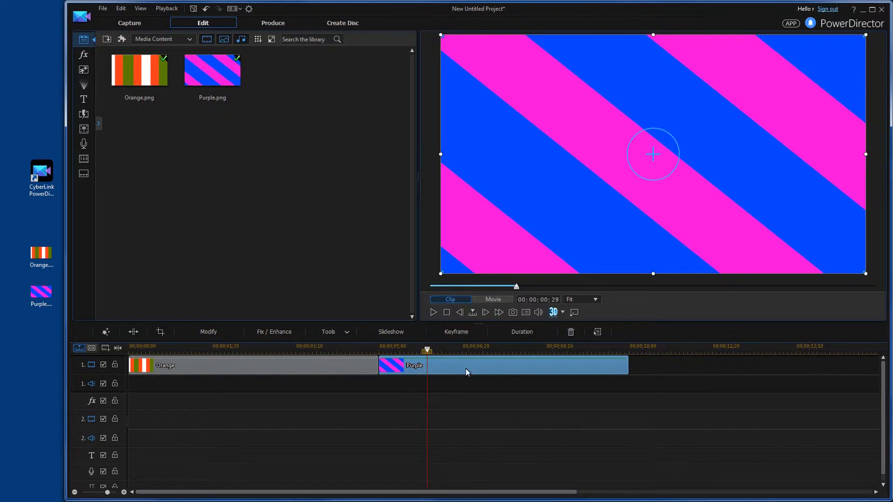
{"action": "mouse_move", "coordinate": [412, 371]}
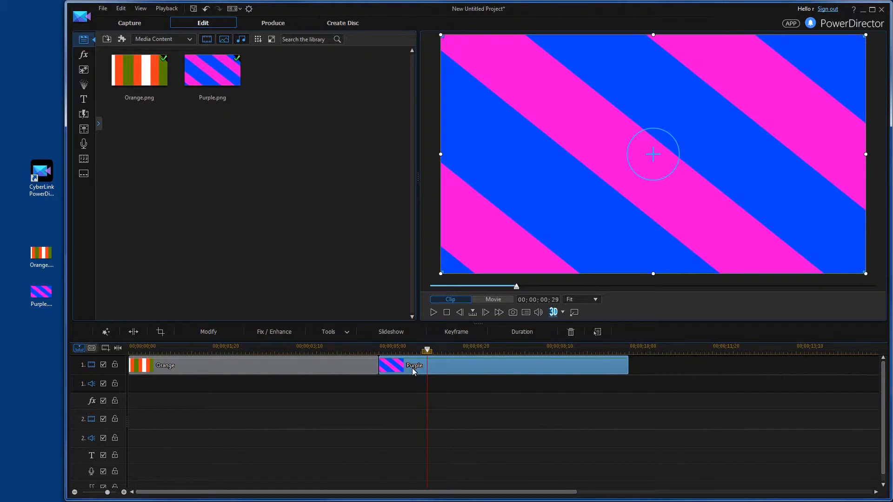
{"action": "mouse_move", "coordinate": [448, 370]}
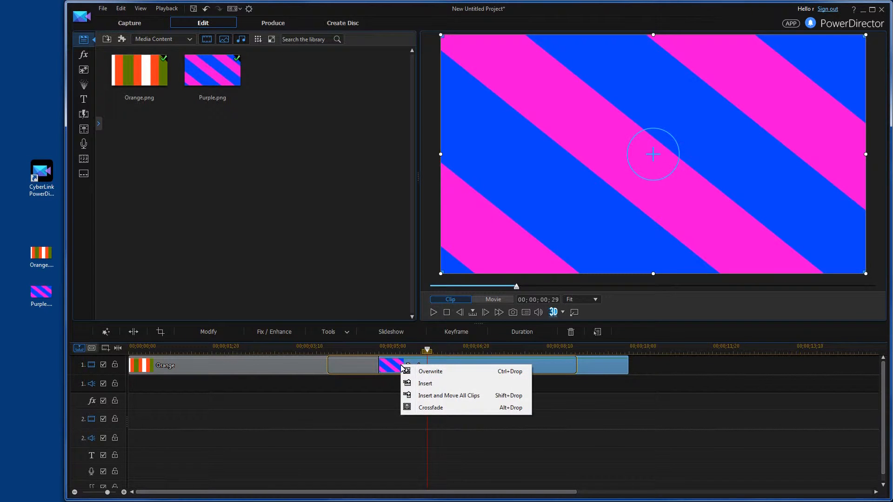
{"action": "mouse_move", "coordinate": [429, 395]}
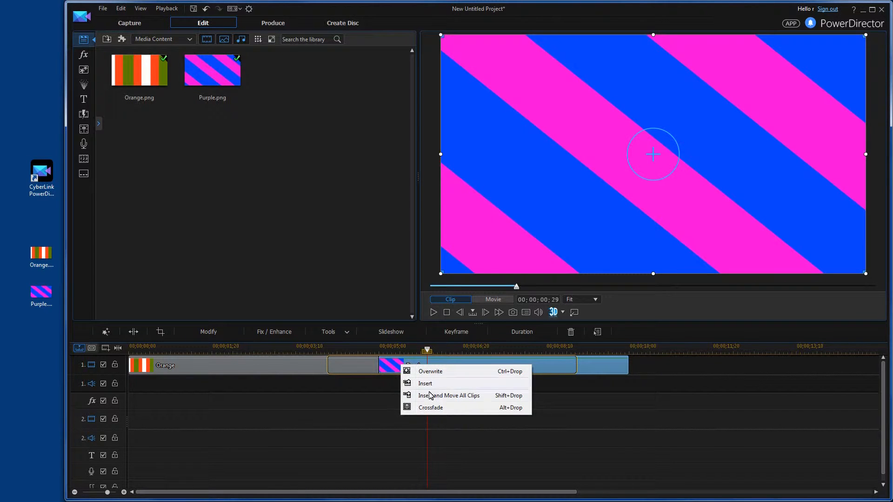
{"action": "mouse_move", "coordinate": [438, 412]}
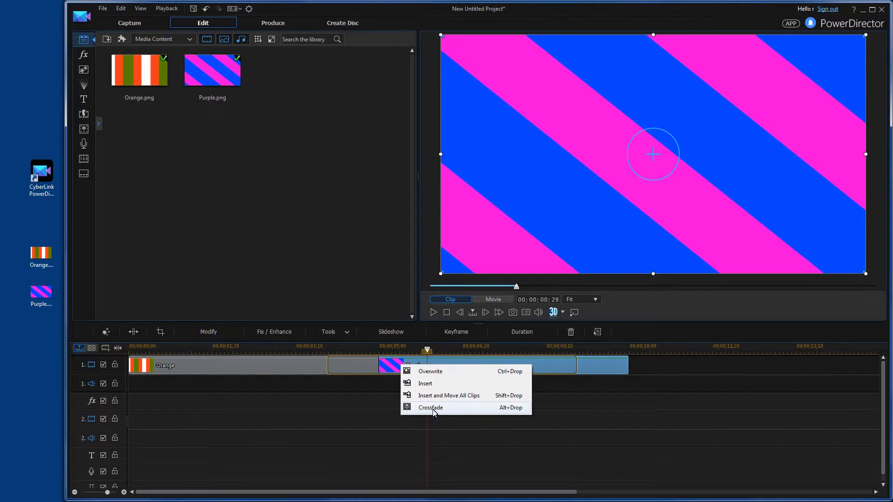
Step: Blend the overlapping Orange and Purple clips with a Crossfade
{"action": "left_click", "coordinate": [430, 371]}
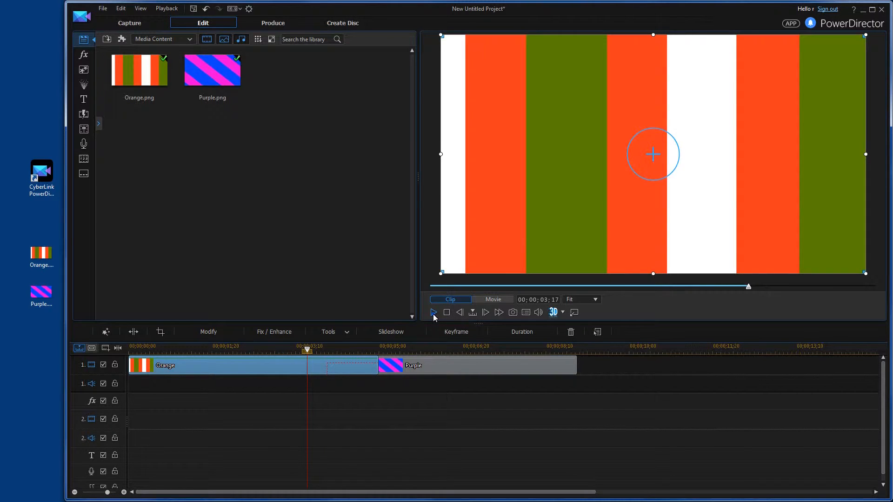
{"action": "left_click", "coordinate": [433, 312]}
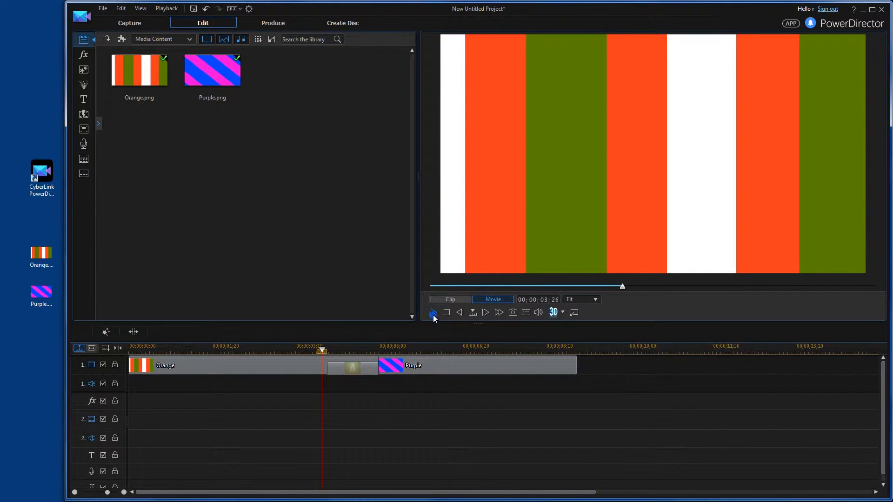
{"action": "left_click", "coordinate": [433, 312]}
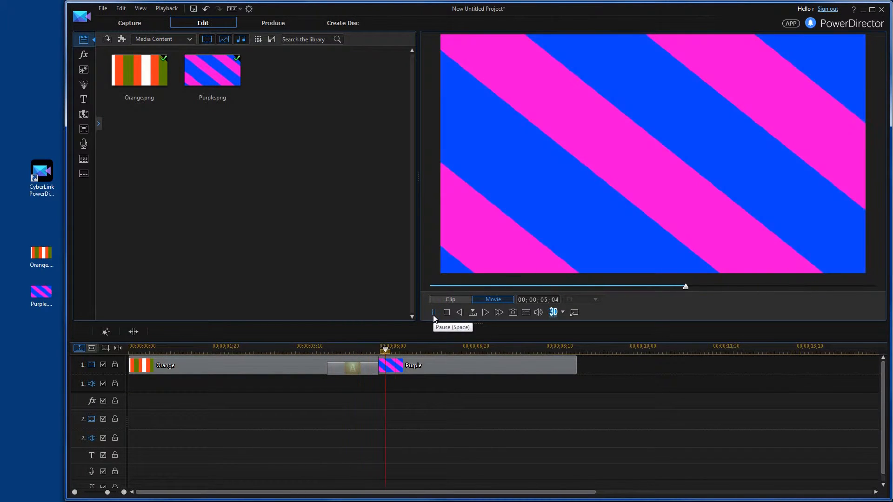
{"action": "left_click", "coordinate": [433, 312]}
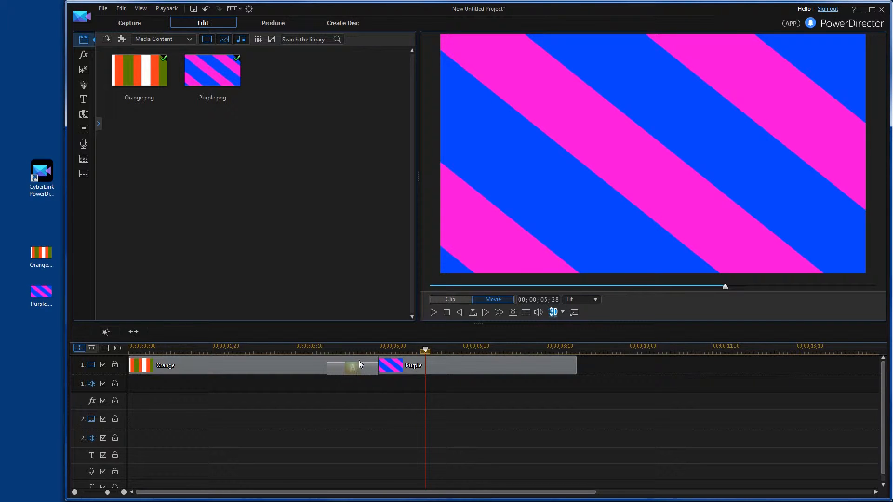
{"action": "mouse_move", "coordinate": [358, 369]}
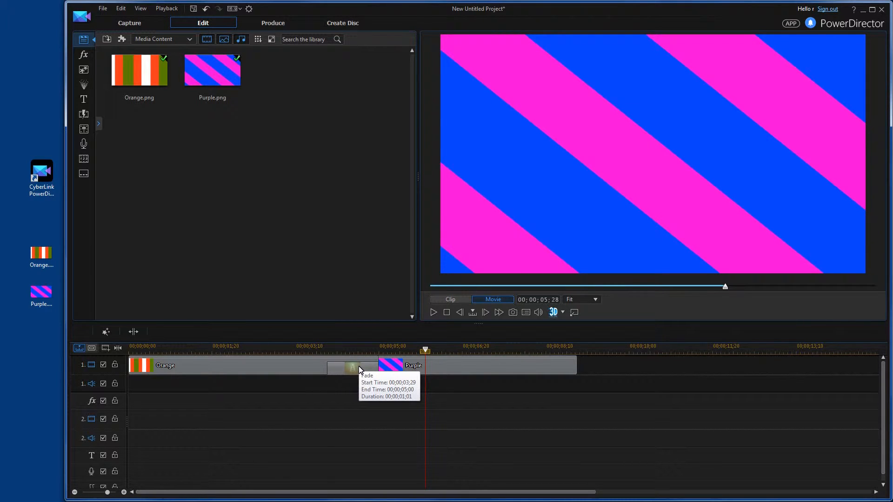
Step: Select the crossfade between Orange and Purple so it can be lengthened to 00;00;01;23
{"action": "left_click", "coordinate": [351, 365]}
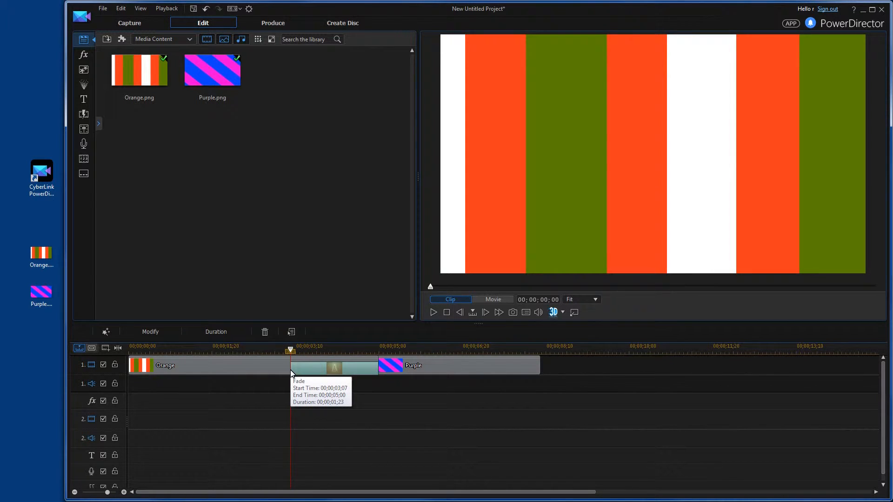
{"action": "mouse_move", "coordinate": [302, 363]}
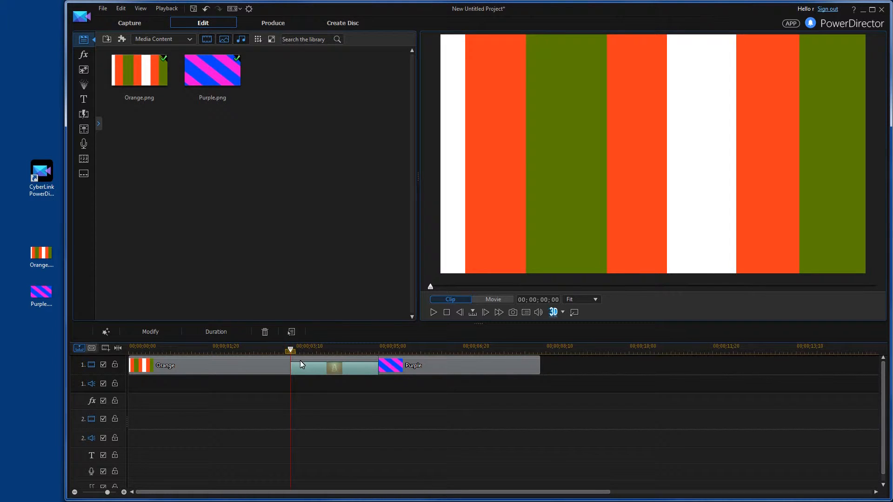
{"action": "mouse_move", "coordinate": [248, 365]}
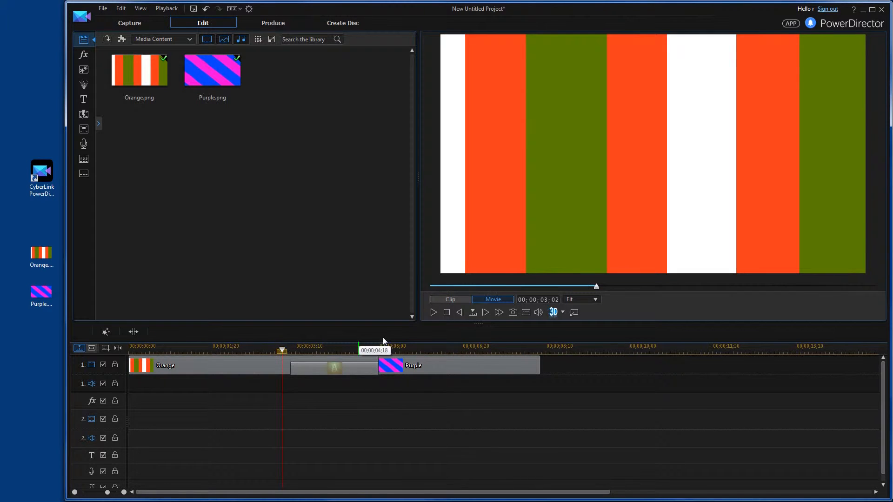
{"action": "mouse_move", "coordinate": [433, 313]}
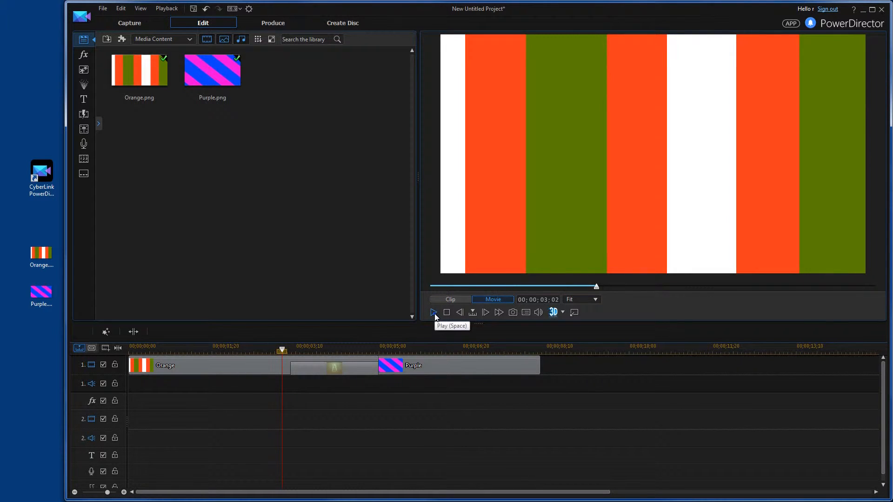
{"action": "left_click", "coordinate": [434, 312]}
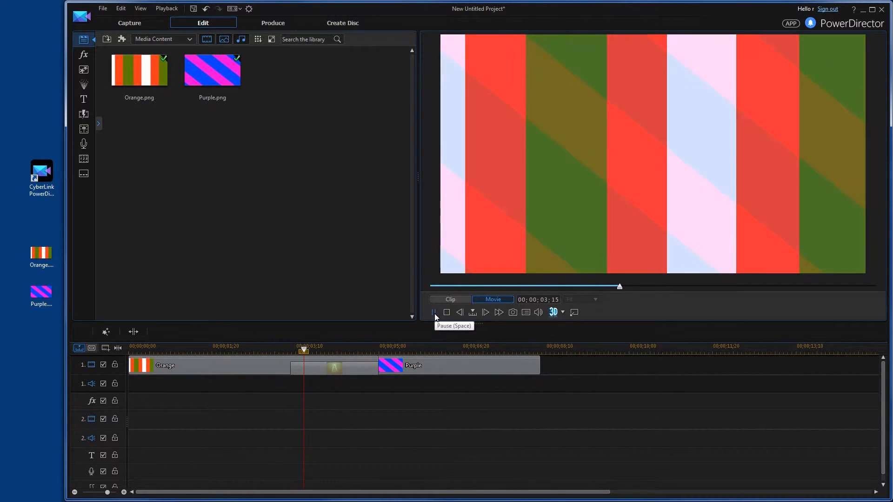
{"action": "left_click", "coordinate": [433, 312]}
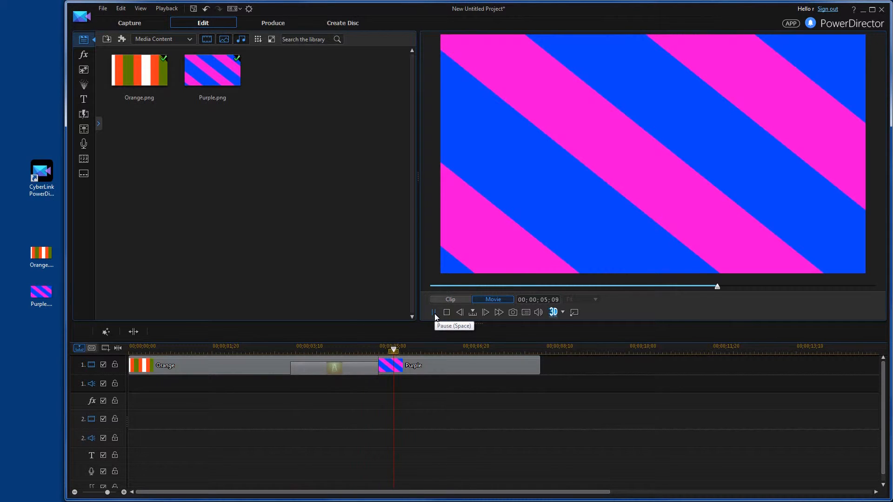
{"action": "left_click", "coordinate": [434, 312]}
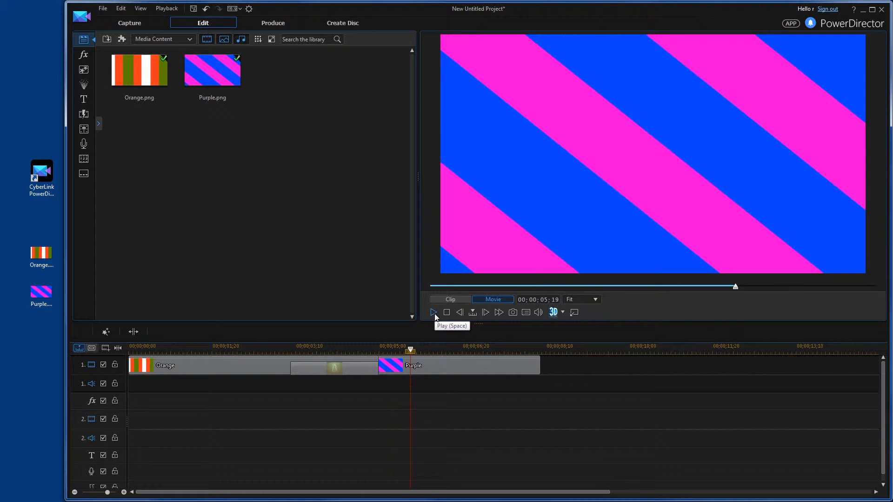
{"action": "mouse_move", "coordinate": [373, 266]}
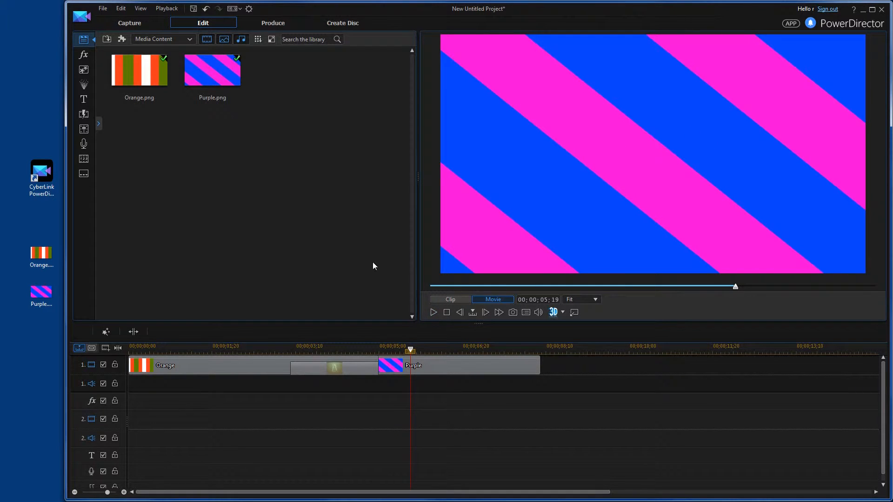
{"action": "mouse_move", "coordinate": [284, 230]}
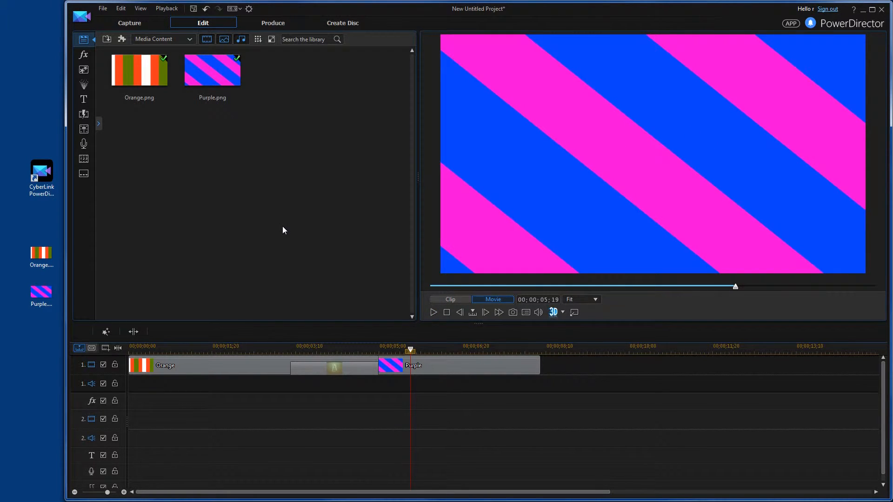
{"action": "mouse_move", "coordinate": [287, 257]}
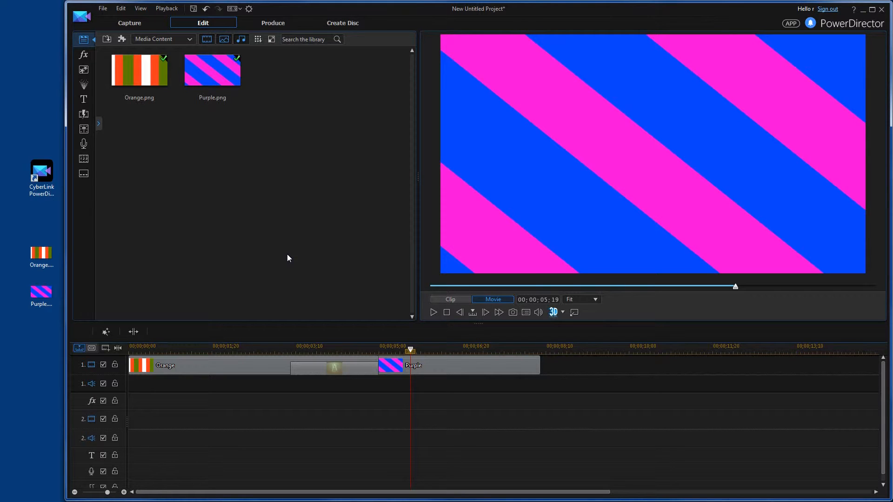
{"action": "mouse_move", "coordinate": [231, 196]}
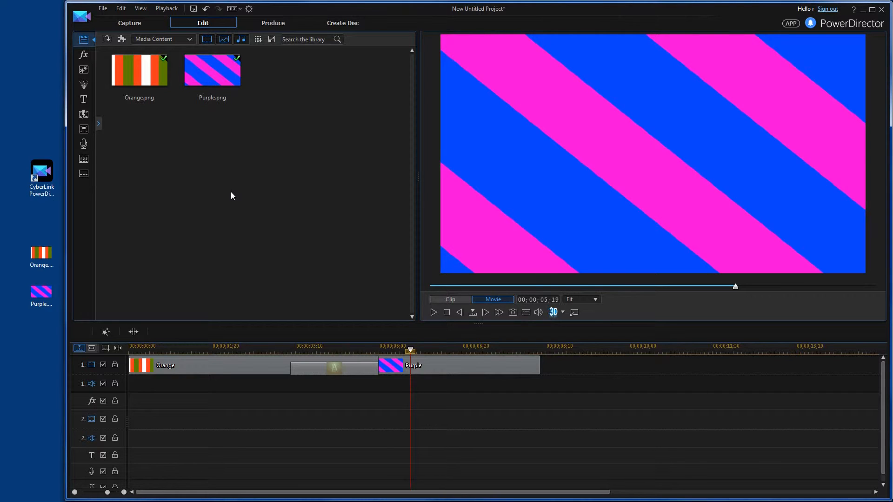
{"action": "mouse_move", "coordinate": [125, 165]}
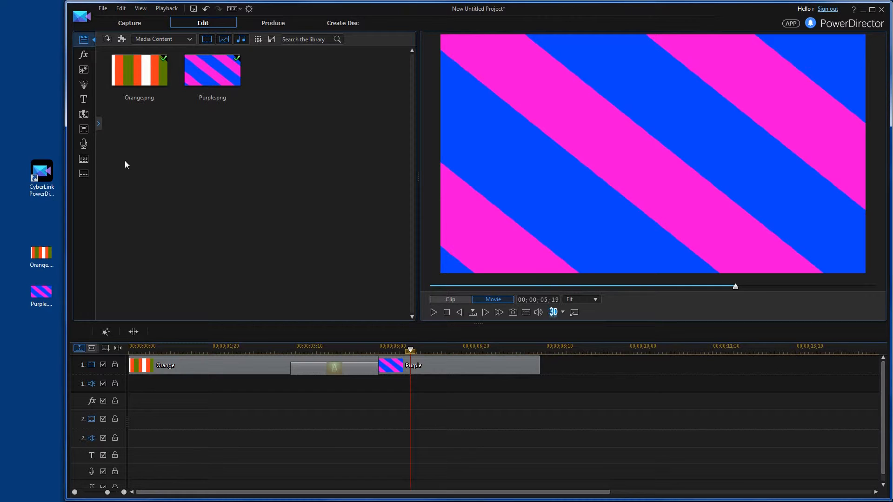
{"action": "mouse_move", "coordinate": [83, 114]}
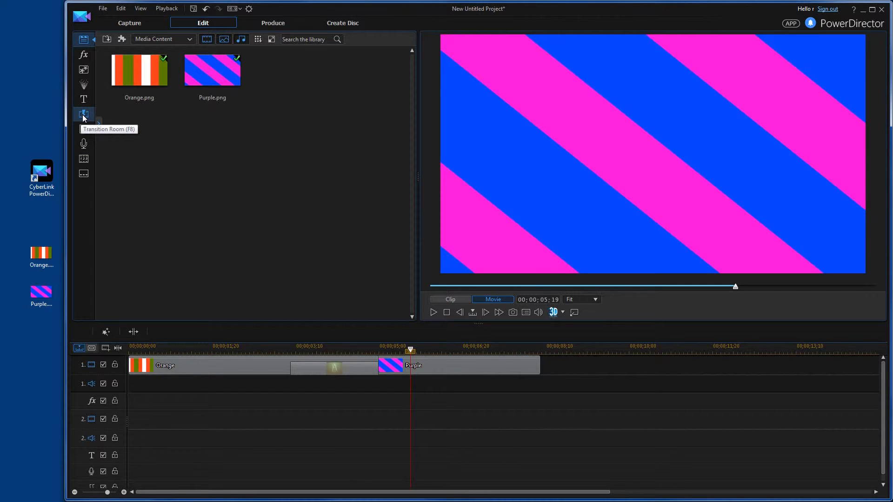
Step: Browse the Transition Room library and pick the Blizzard transition
{"action": "left_click", "coordinate": [83, 114]}
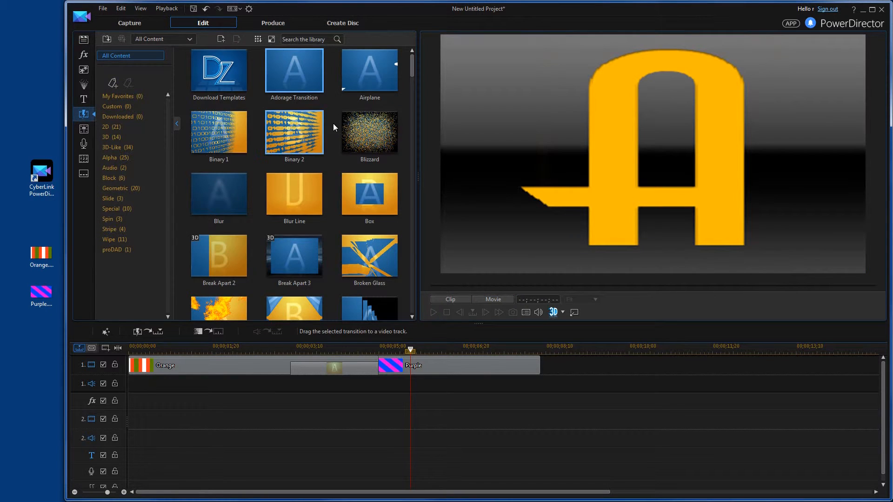
{"action": "mouse_move", "coordinate": [412, 67]}
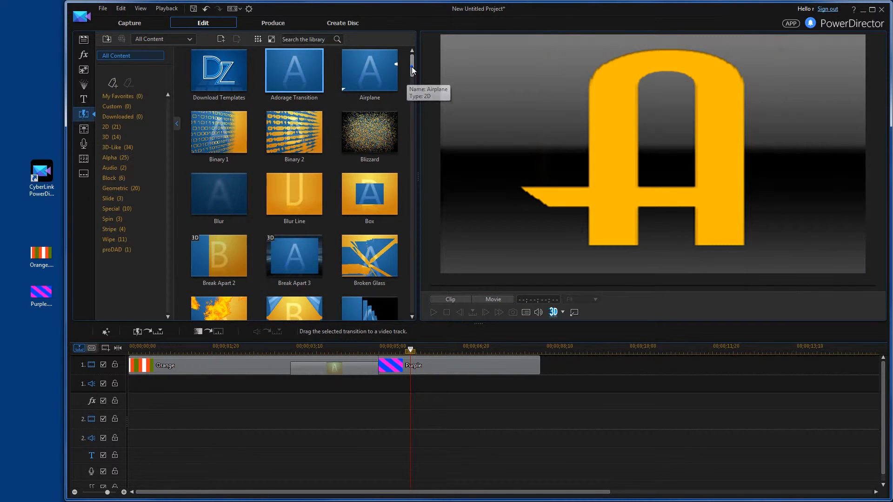
{"action": "scroll", "scroll_direction": "down", "scroll_amount": 3}
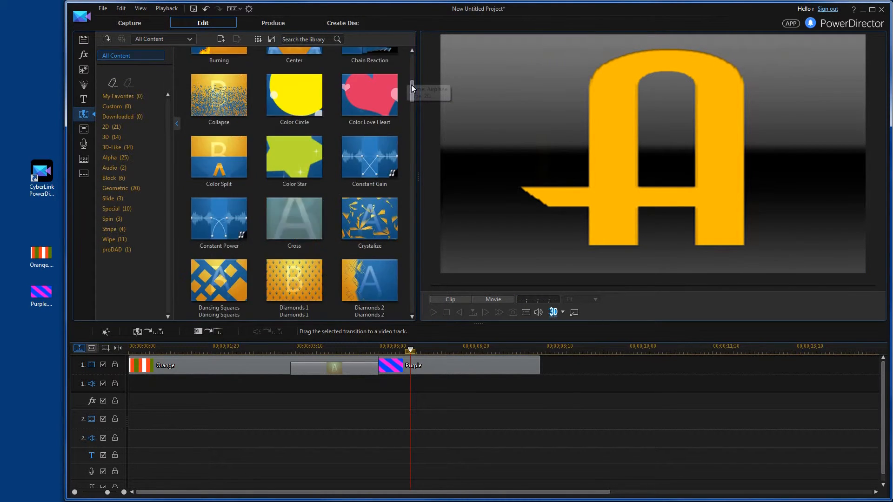
{"action": "scroll", "scroll_direction": "up", "scroll_amount": 3}
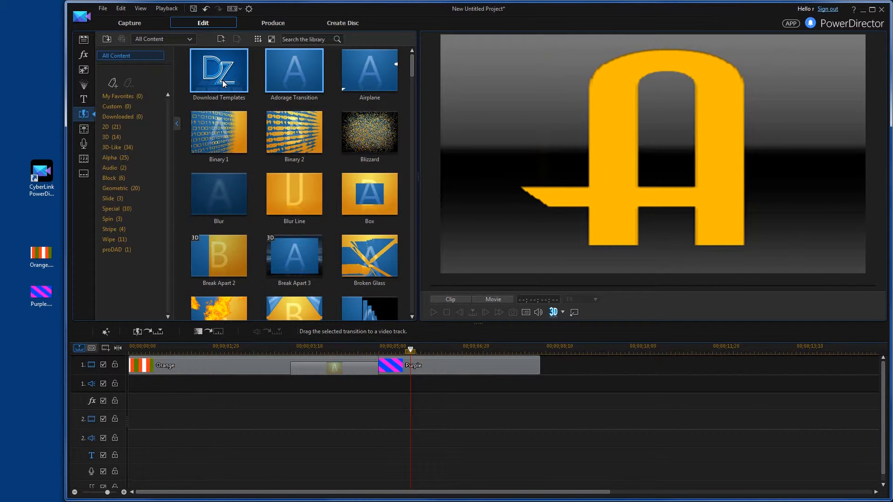
{"action": "mouse_move", "coordinate": [413, 74]}
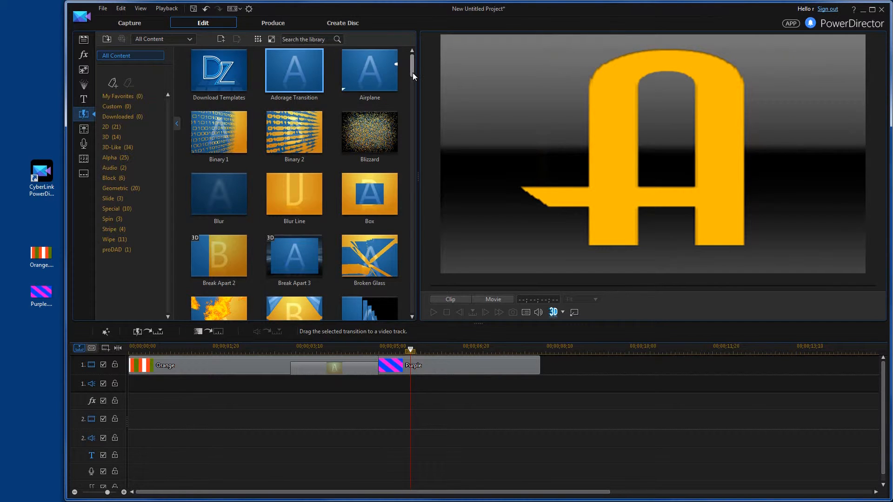
{"action": "left_click", "coordinate": [369, 132]}
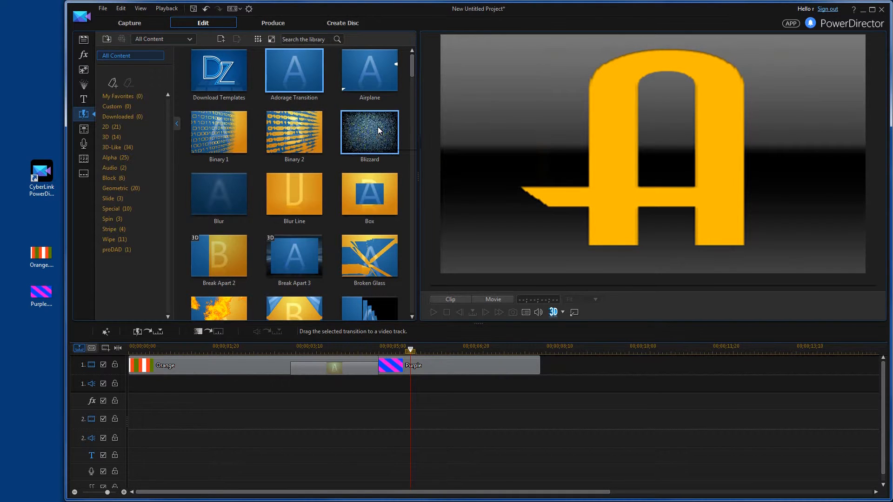
{"action": "mouse_move", "coordinate": [376, 131]}
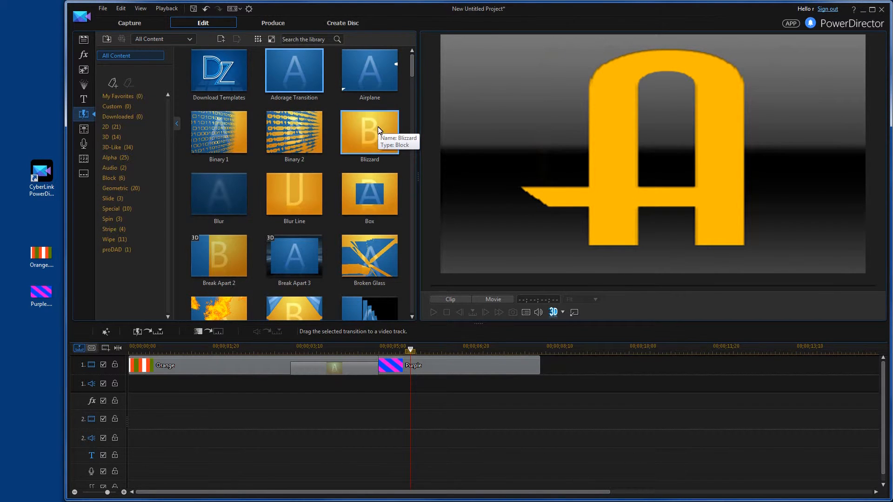
{"action": "mouse_move", "coordinate": [361, 167]}
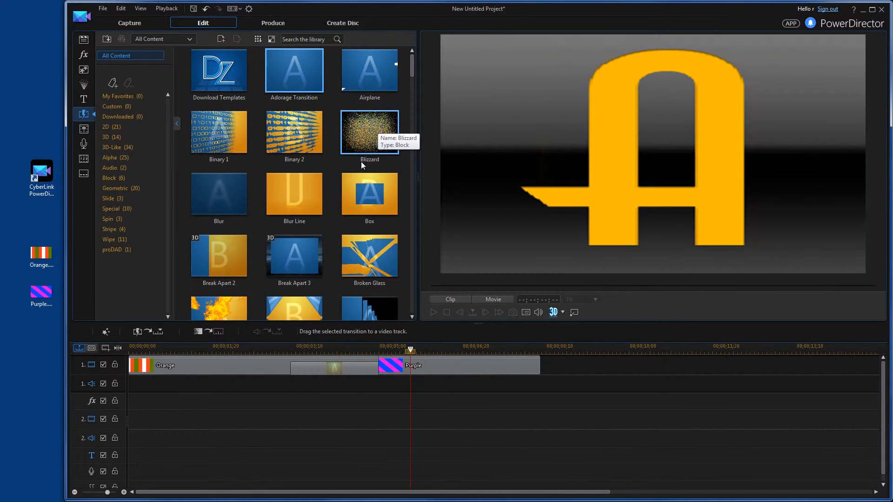
{"action": "mouse_move", "coordinate": [366, 357]}
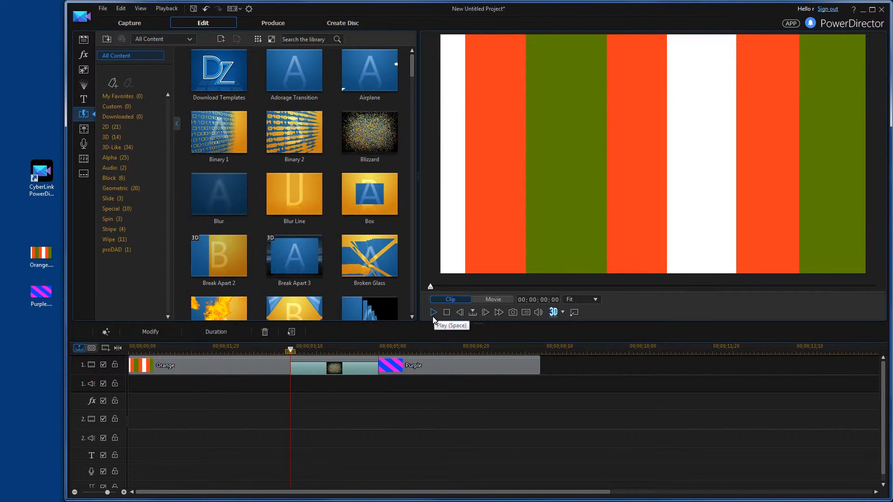
{"action": "left_click", "coordinate": [491, 299]}
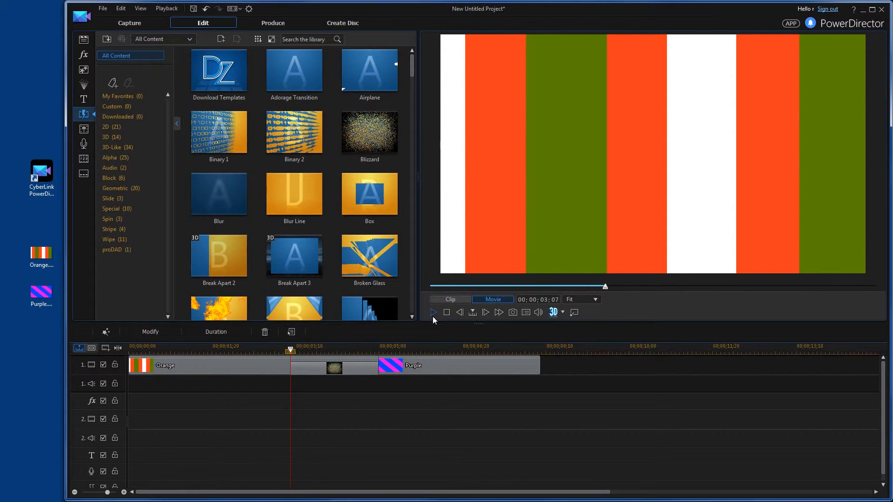
{"action": "left_click", "coordinate": [433, 312]}
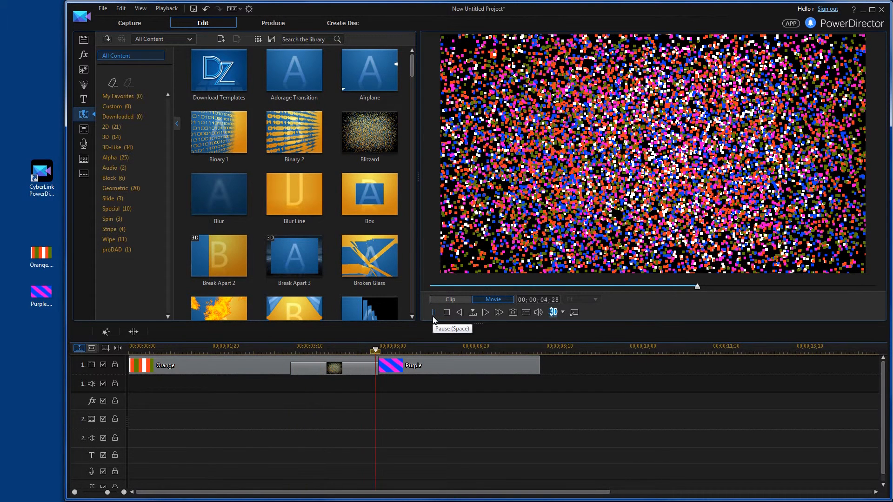
{"action": "left_click", "coordinate": [433, 312]}
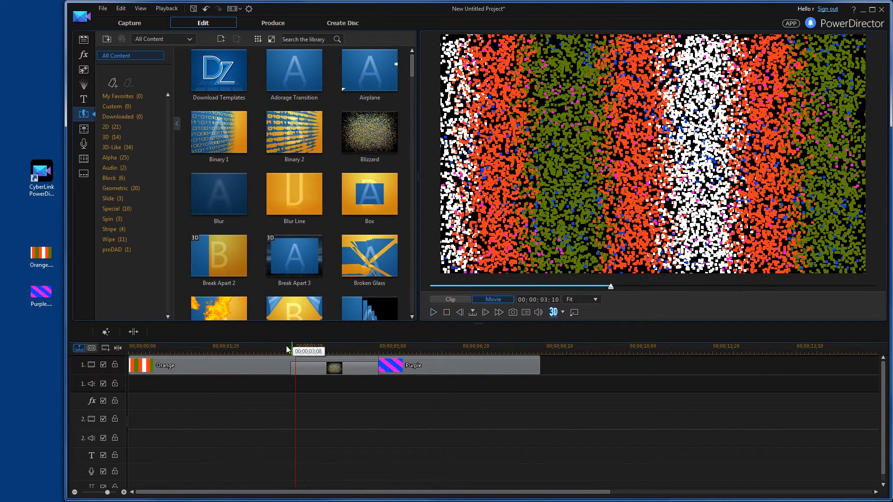
{"action": "left_click", "coordinate": [433, 312]}
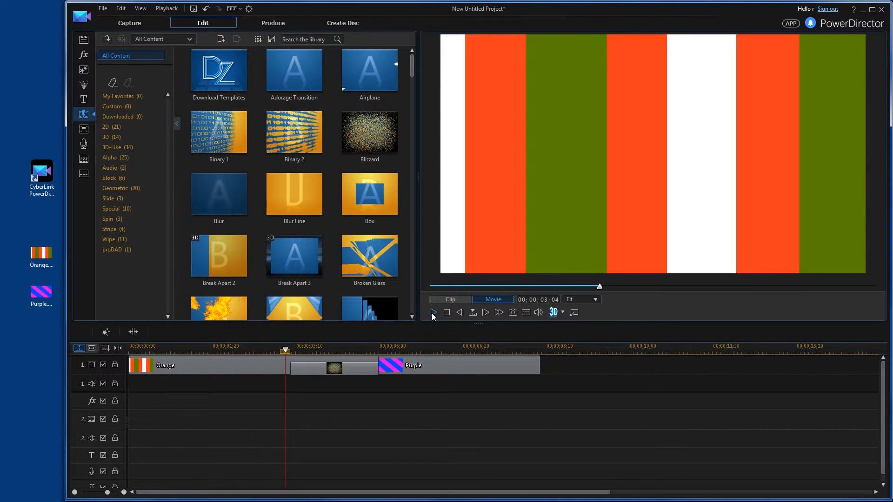
{"action": "left_click", "coordinate": [432, 312]}
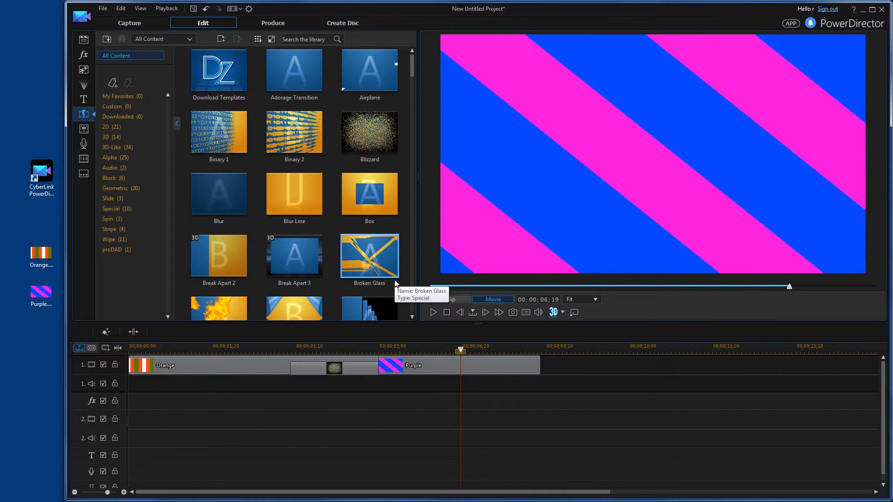
{"action": "mouse_move", "coordinate": [482, 266]}
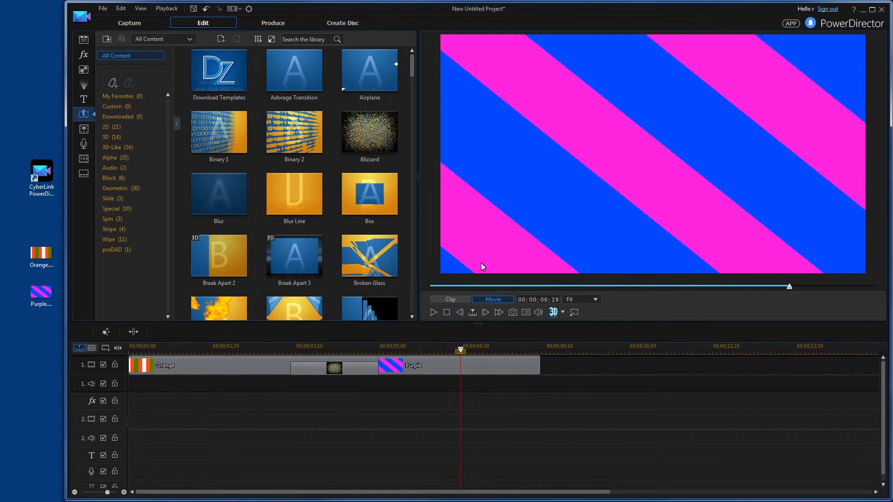
{"action": "mouse_move", "coordinate": [476, 245]}
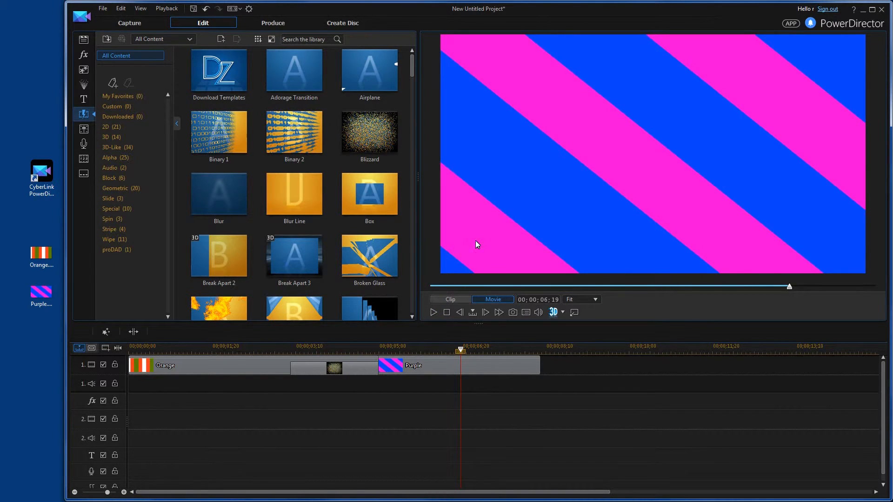
{"action": "mouse_move", "coordinate": [370, 256]}
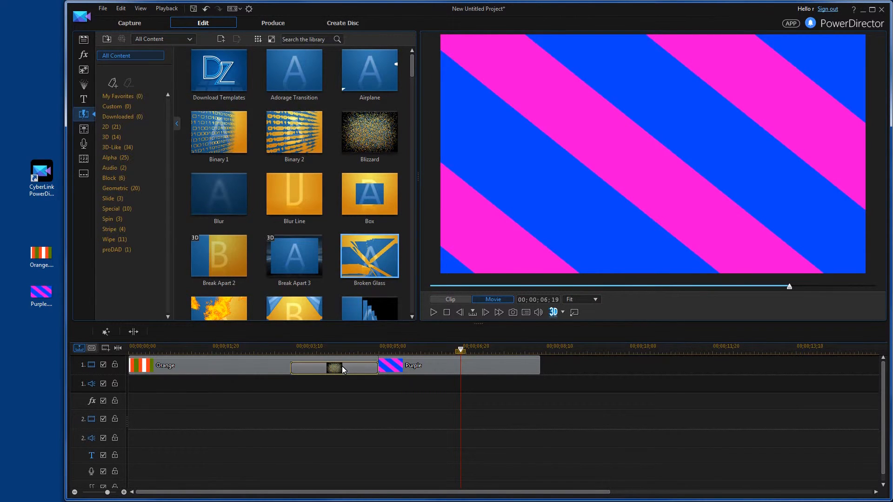
Step: Cue the Broken Glass transition between Orange and Purple and play it in Movie mode
{"action": "left_click", "coordinate": [333, 367]}
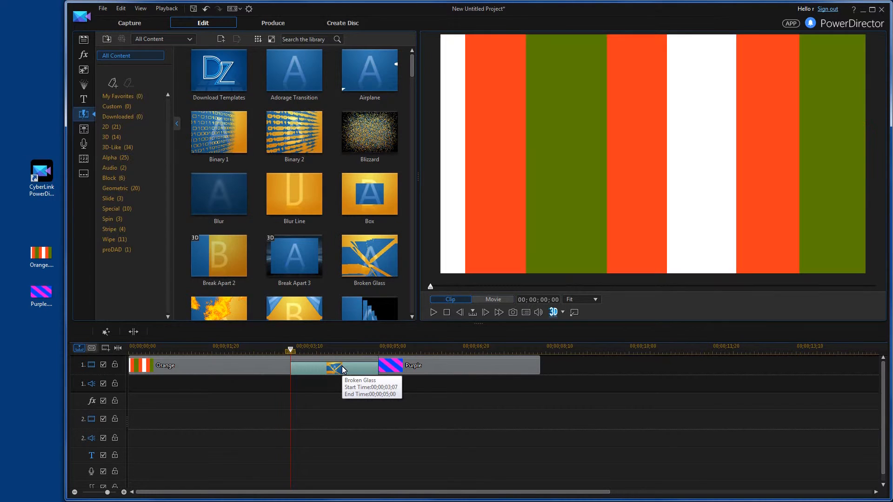
{"action": "mouse_move", "coordinate": [433, 318]}
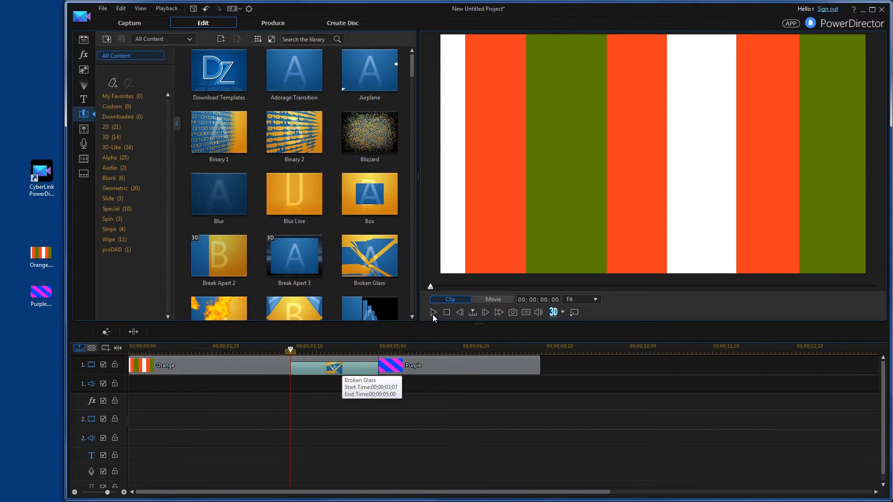
{"action": "left_click", "coordinate": [333, 365]}
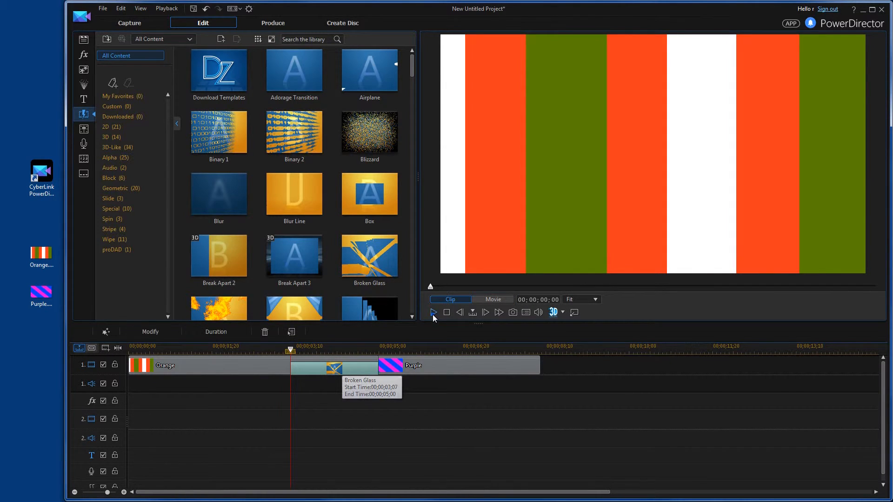
{"action": "left_click", "coordinate": [492, 299]}
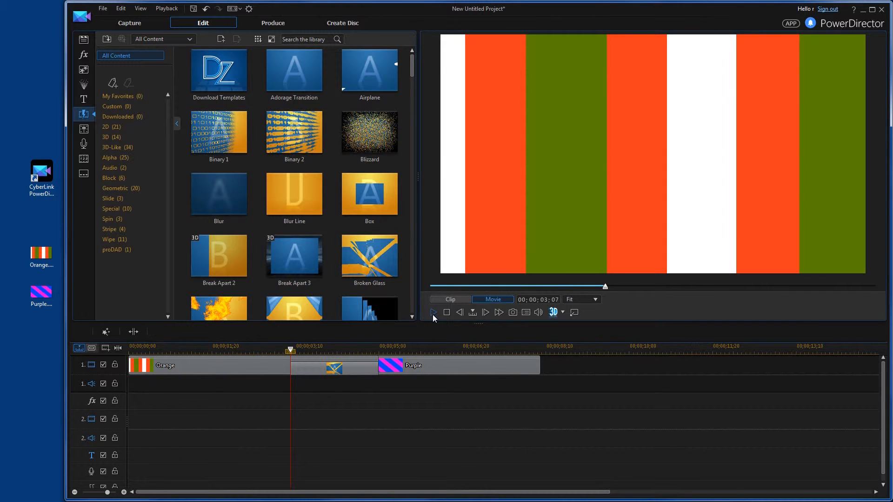
{"action": "left_click", "coordinate": [433, 312]}
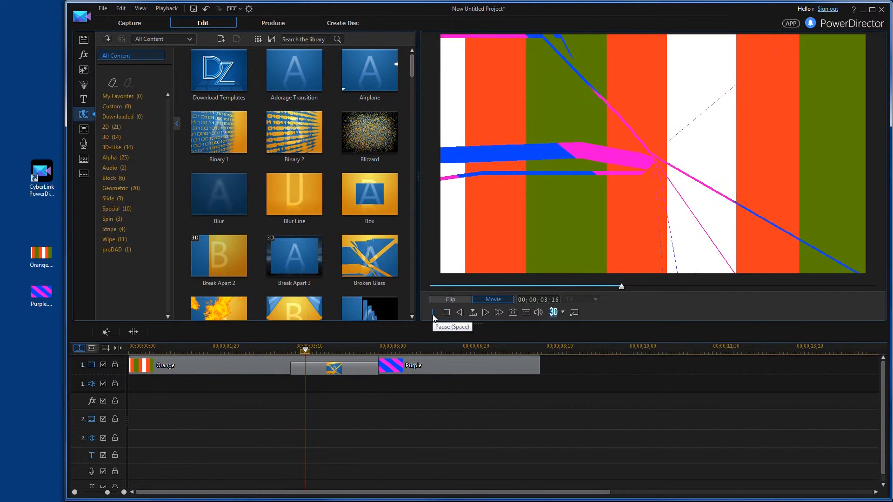
Step: Stop, replay the Broken Glass shattering effect, and halt playback on the Purple clip
{"action": "left_click", "coordinate": [432, 312]}
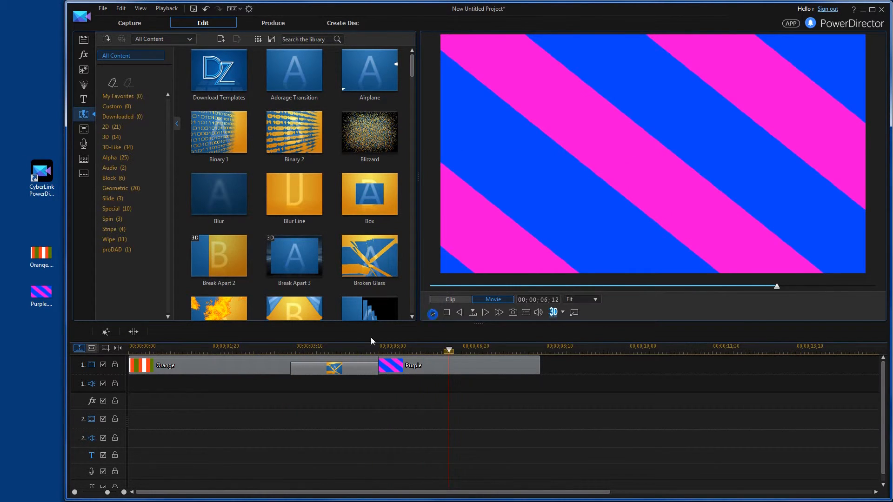
{"action": "left_click", "coordinate": [292, 346]}
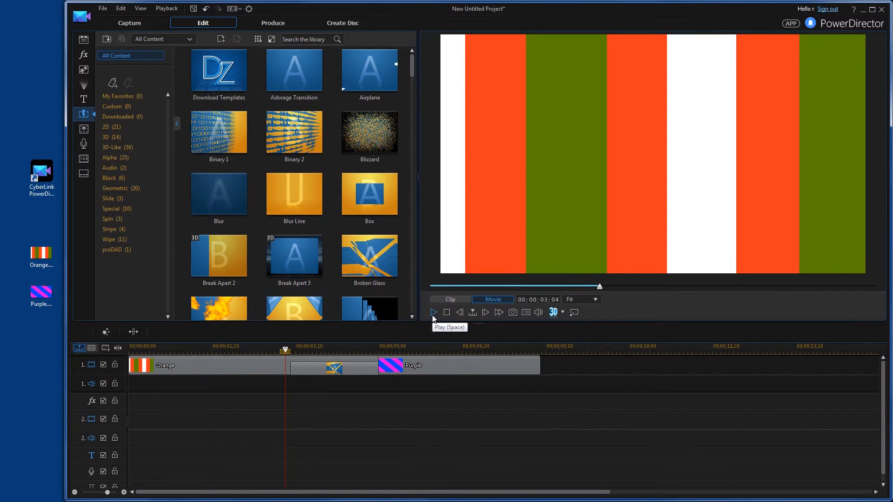
{"action": "left_click", "coordinate": [433, 312]}
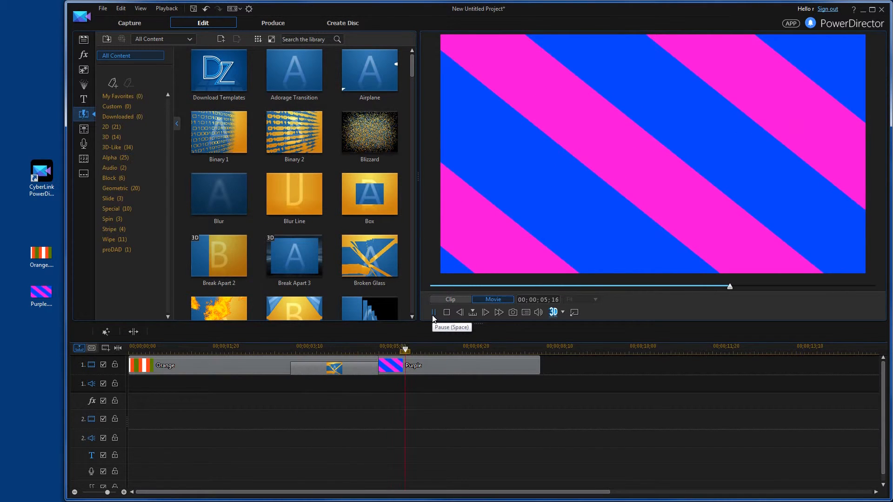
{"action": "left_click", "coordinate": [434, 312]}
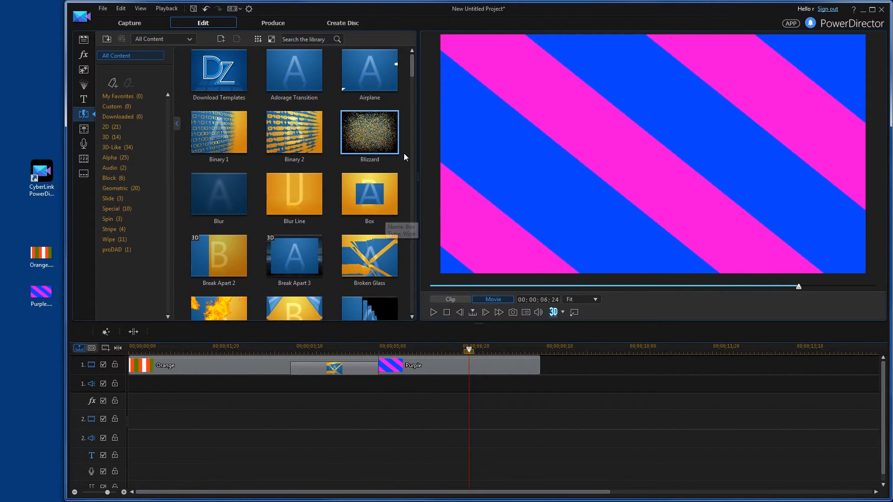
Step: Replace Broken Glass with the Burning transition and watch its fiery edges give way to Purple in Movie mode
{"action": "scroll", "scroll_direction": "down", "scroll_amount": 3}
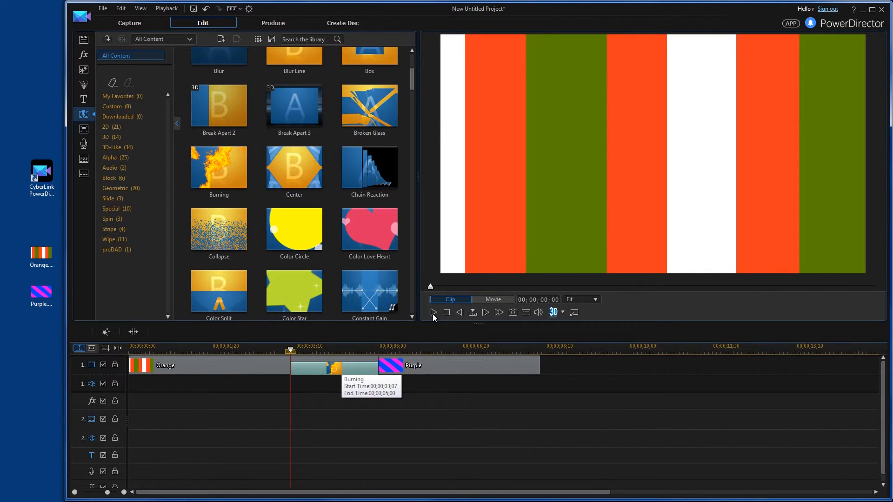
{"action": "left_click", "coordinate": [333, 365]}
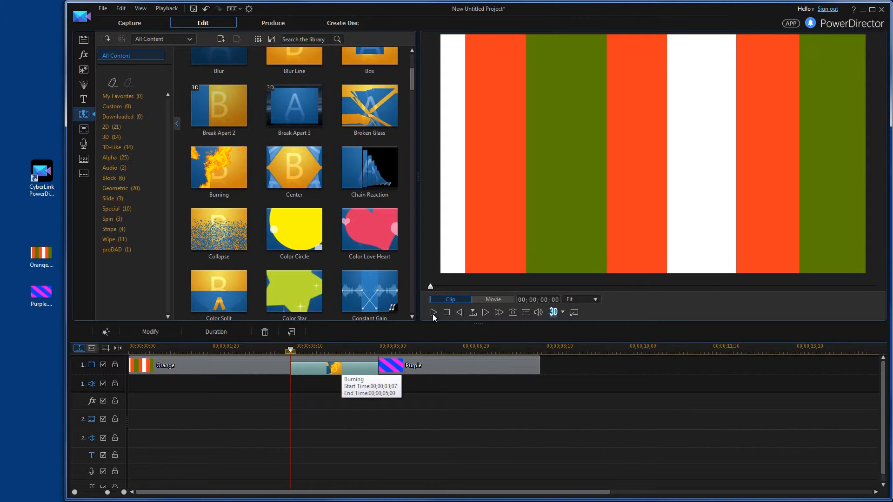
{"action": "left_click", "coordinate": [492, 299]}
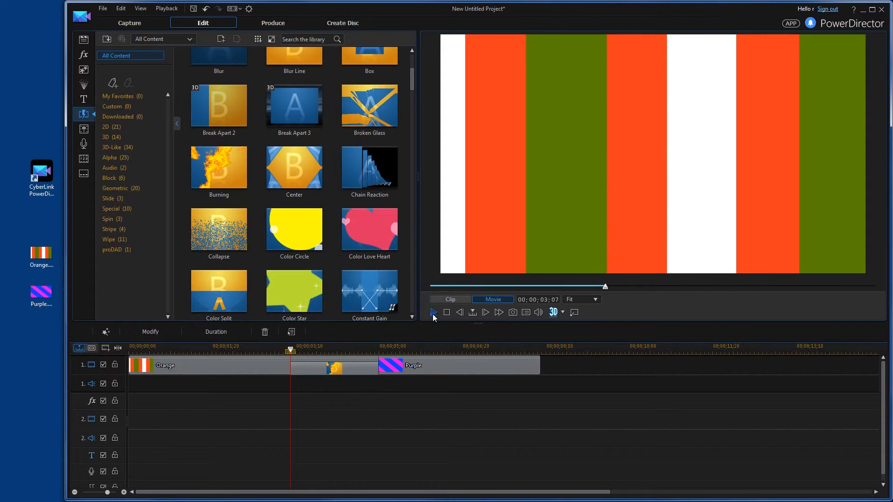
{"action": "left_click", "coordinate": [434, 312]}
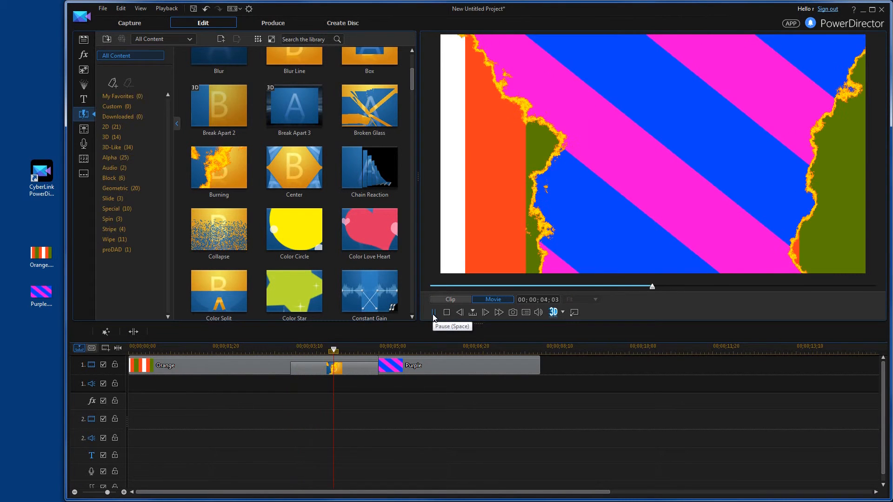
{"action": "left_click", "coordinate": [433, 312]}
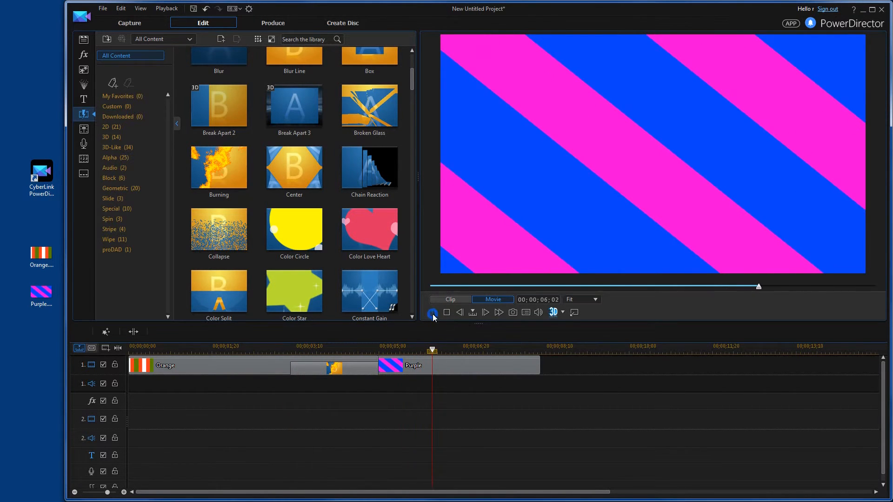
{"action": "mouse_move", "coordinate": [333, 370]}
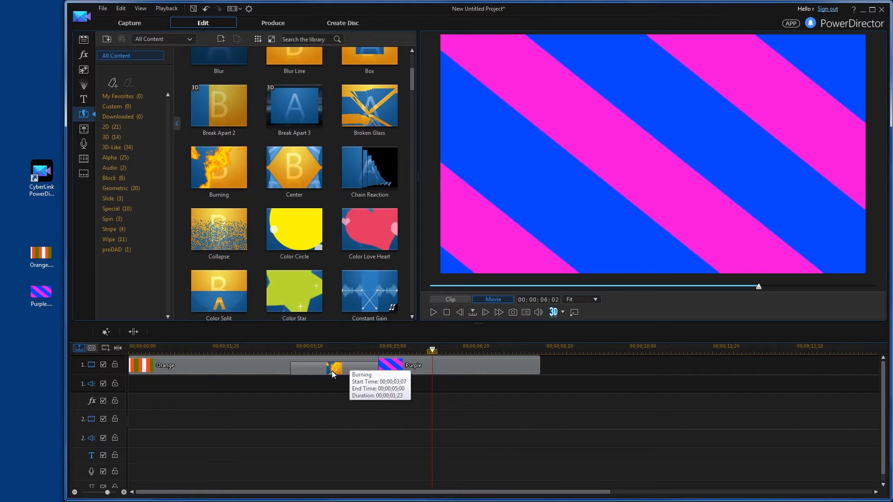
{"action": "mouse_move", "coordinate": [193, 371]}
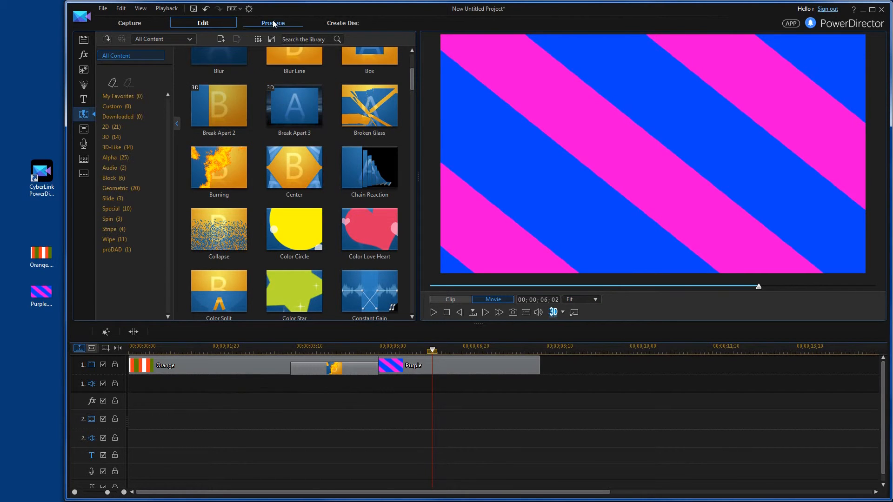
Step: Enter the Produce workspace with Windows Media output as Produce.wmv on the desktop
{"action": "left_click", "coordinate": [273, 23]}
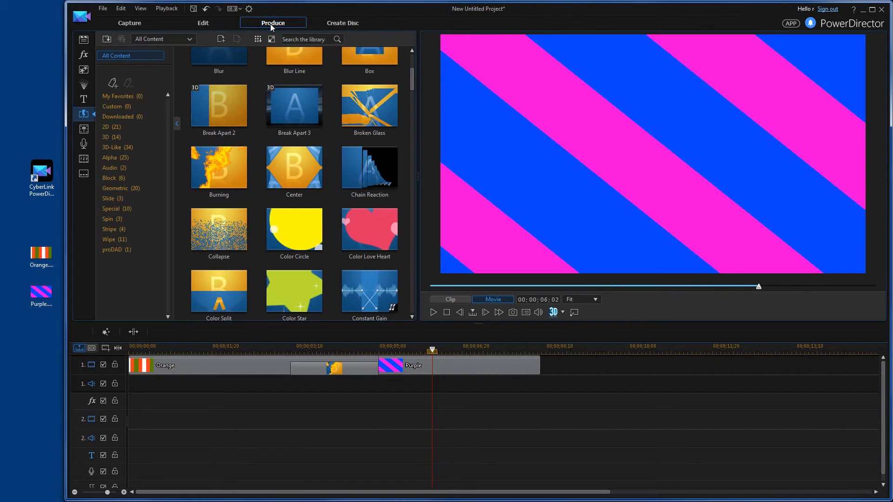
{"action": "left_click", "coordinate": [272, 23]}
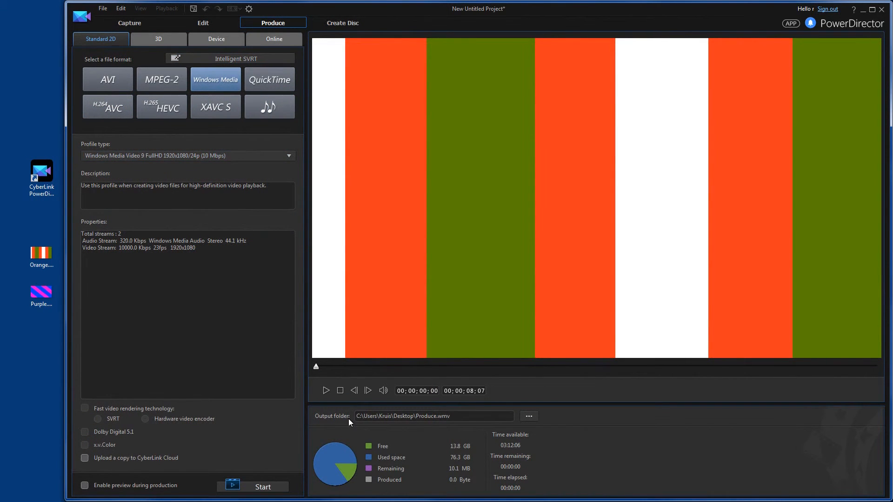
{"action": "mouse_move", "coordinate": [269, 487]}
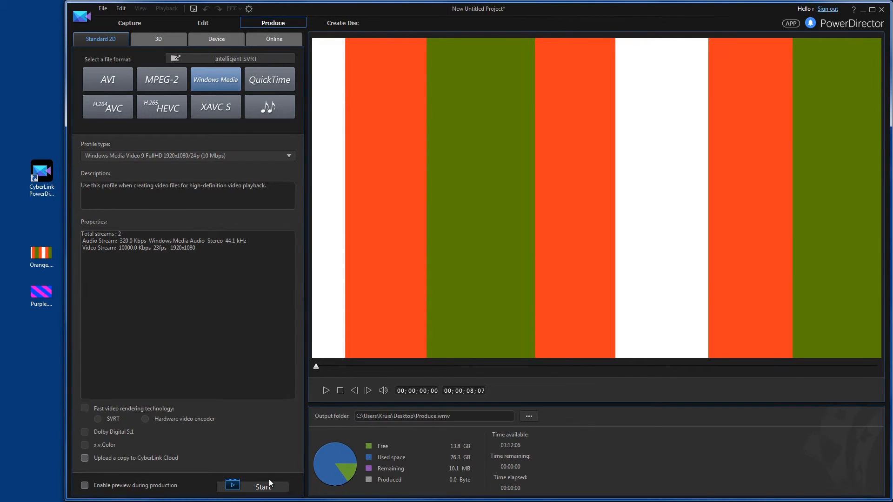
{"action": "mouse_move", "coordinate": [213, 292]}
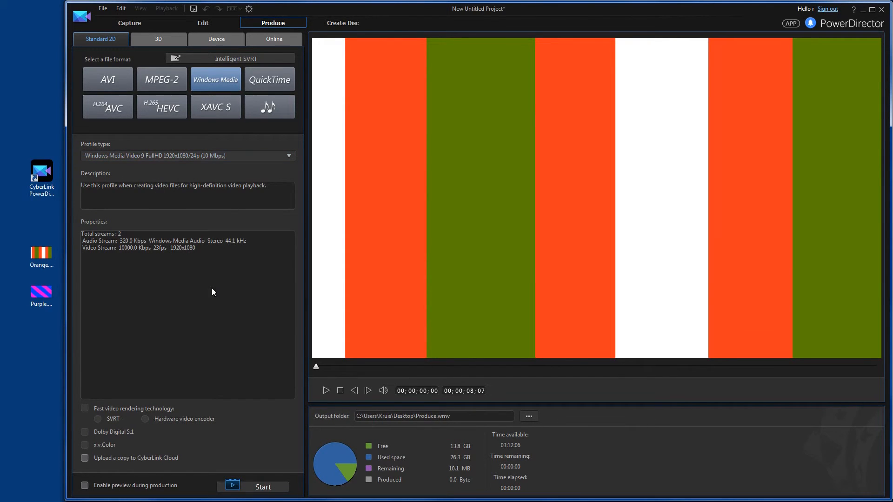
{"action": "mouse_move", "coordinate": [262, 487]}
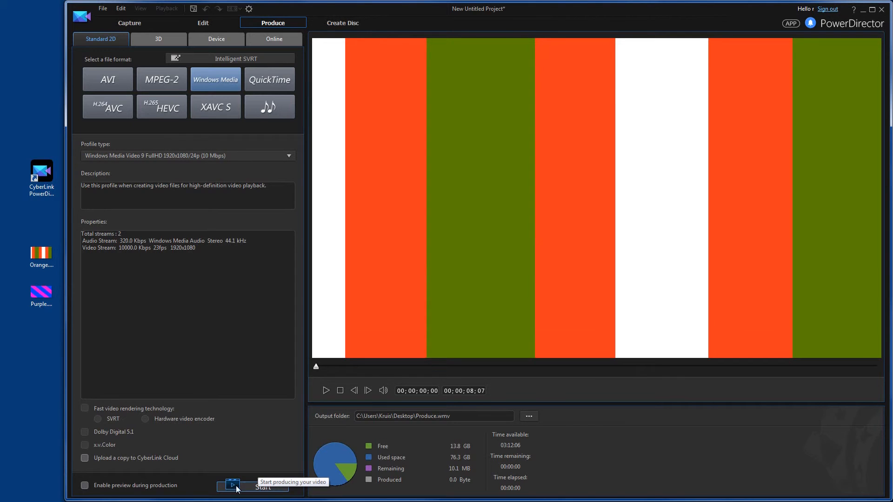
{"action": "mouse_move", "coordinate": [243, 335]}
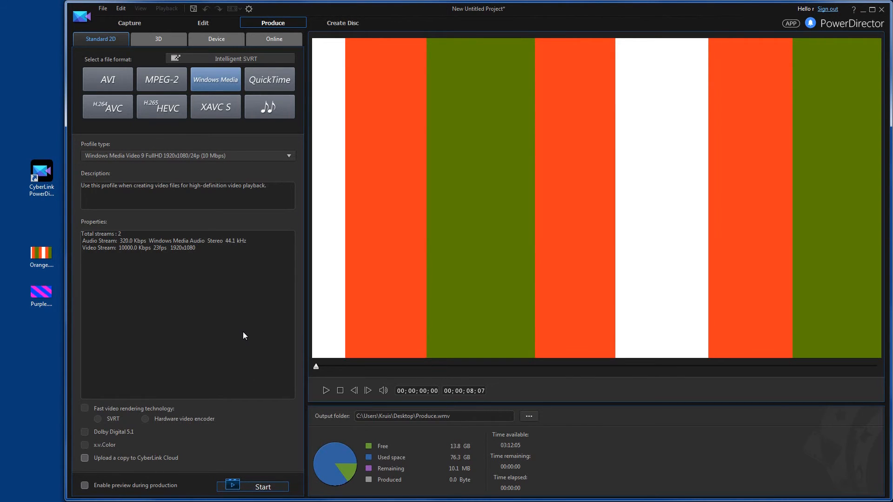
Step: Produce the 2.4 MB WMV file and play it through to the Purple clip in the player window
{"action": "left_click", "coordinate": [252, 487]}
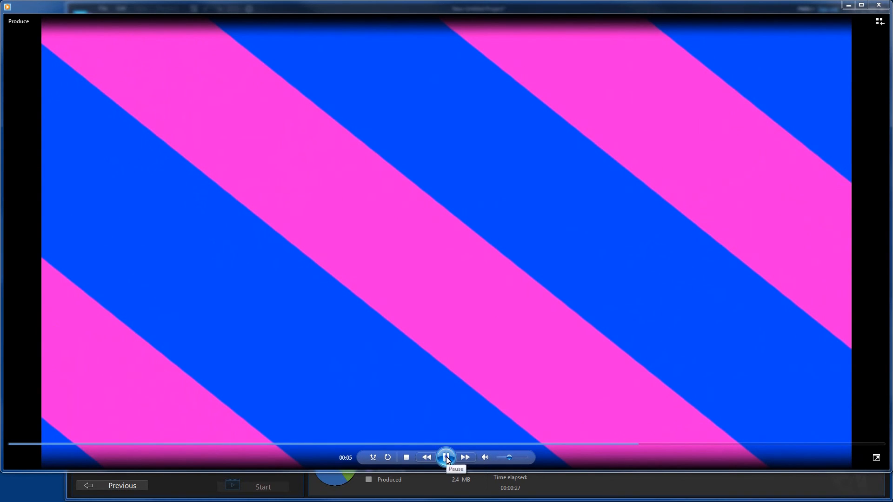
{"action": "left_click", "coordinate": [446, 457]}
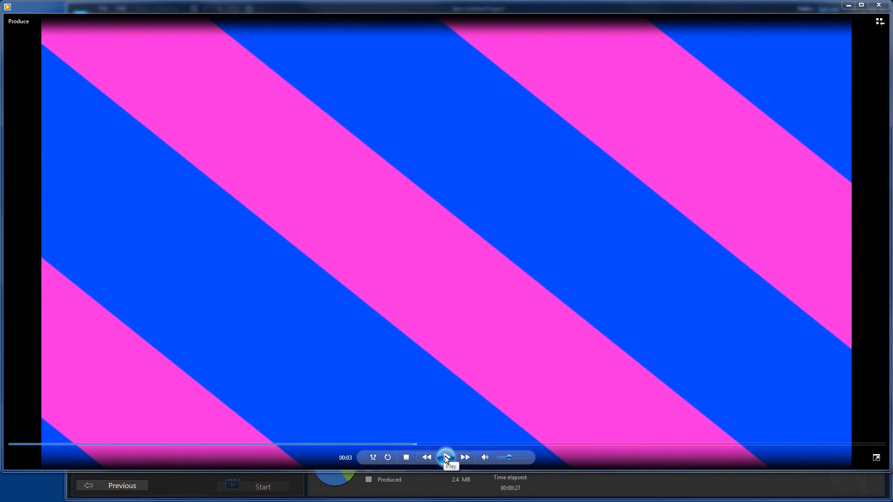
{"action": "left_click", "coordinate": [446, 457]}
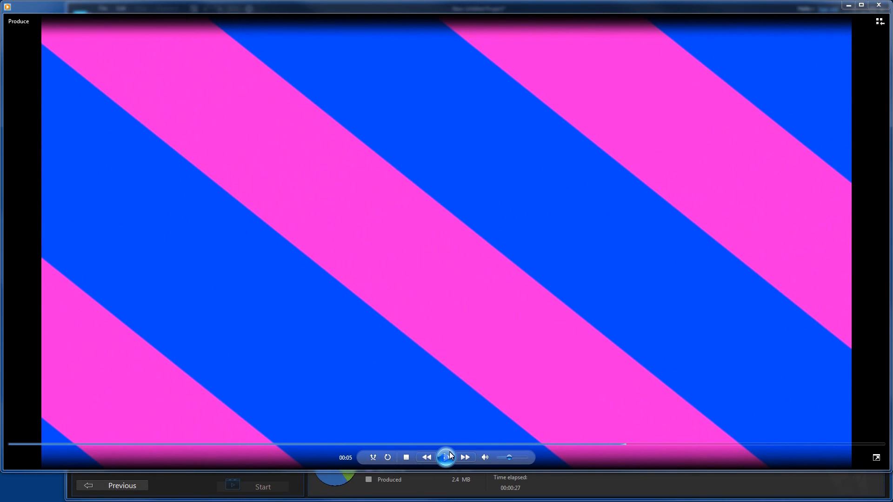
{"action": "left_click", "coordinate": [445, 457]}
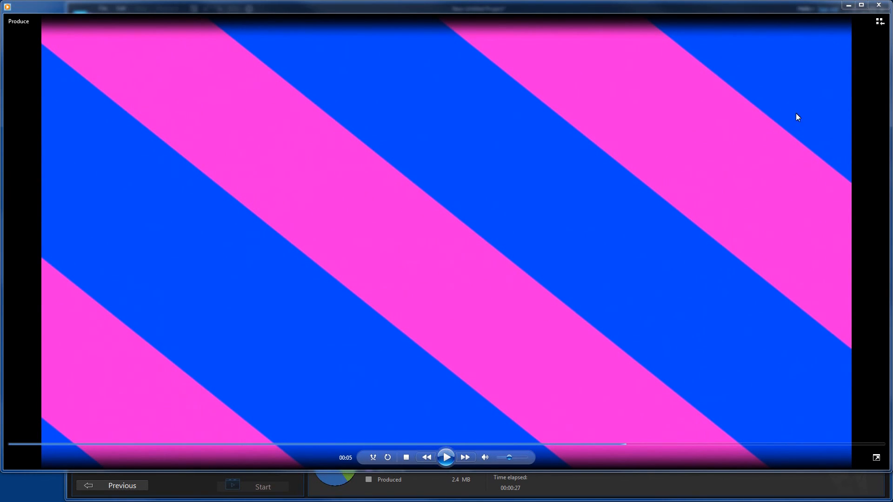
{"action": "mouse_move", "coordinate": [641, 225]}
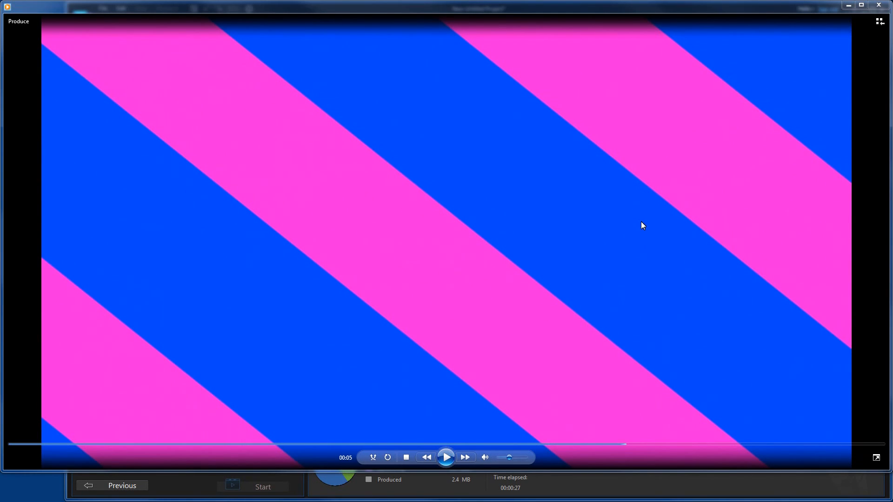